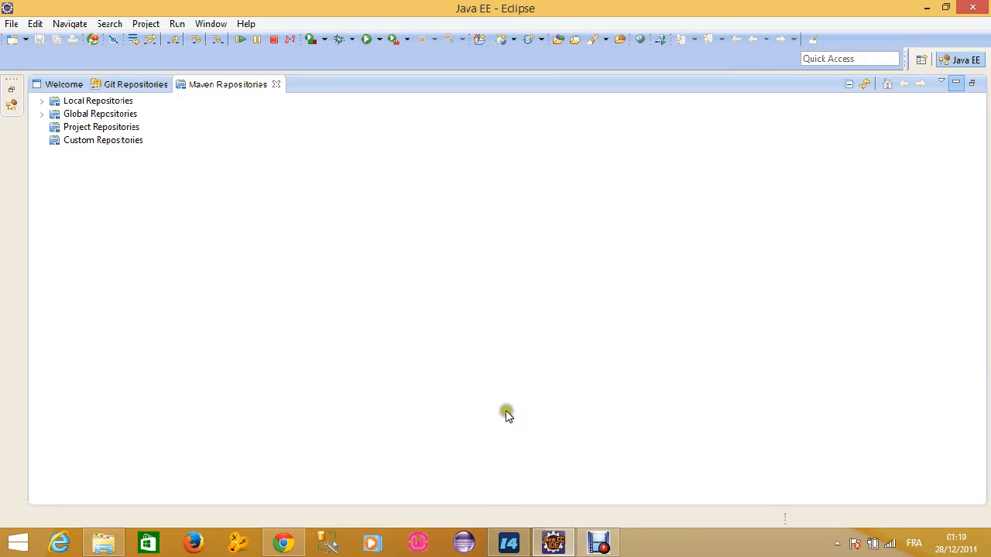
{"action": "mouse_move", "coordinate": [291, 493]}
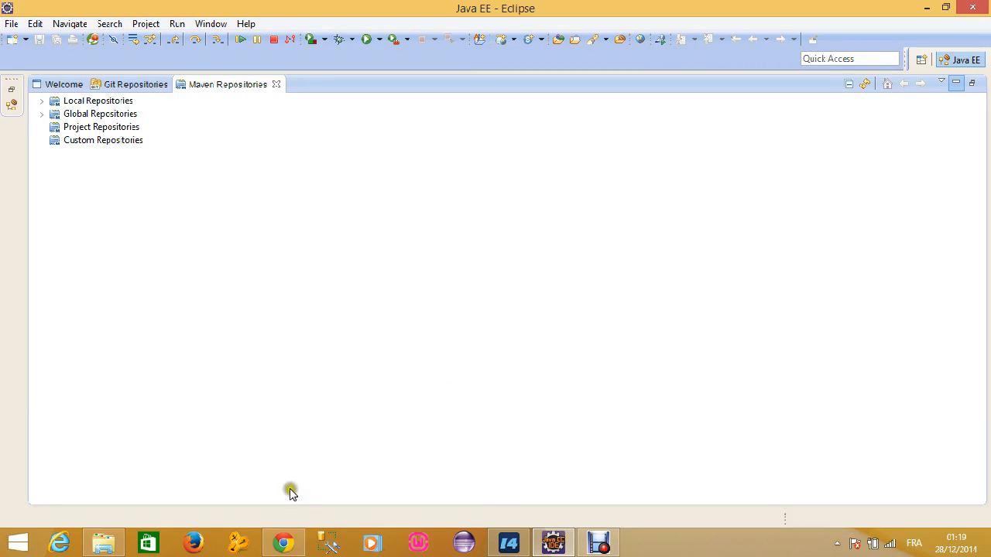
Search Google for 'download sonar' and start downloading SonarQube 4.5.1 (LTS) from sonarqube.org.
{"action": "left_click", "coordinate": [282, 542]}
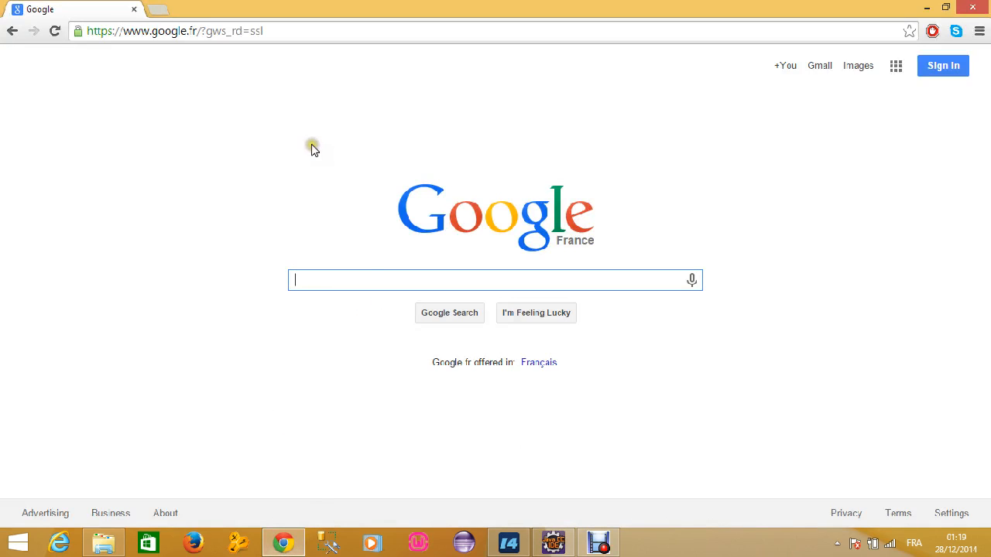
{"action": "type", "text": "down"}
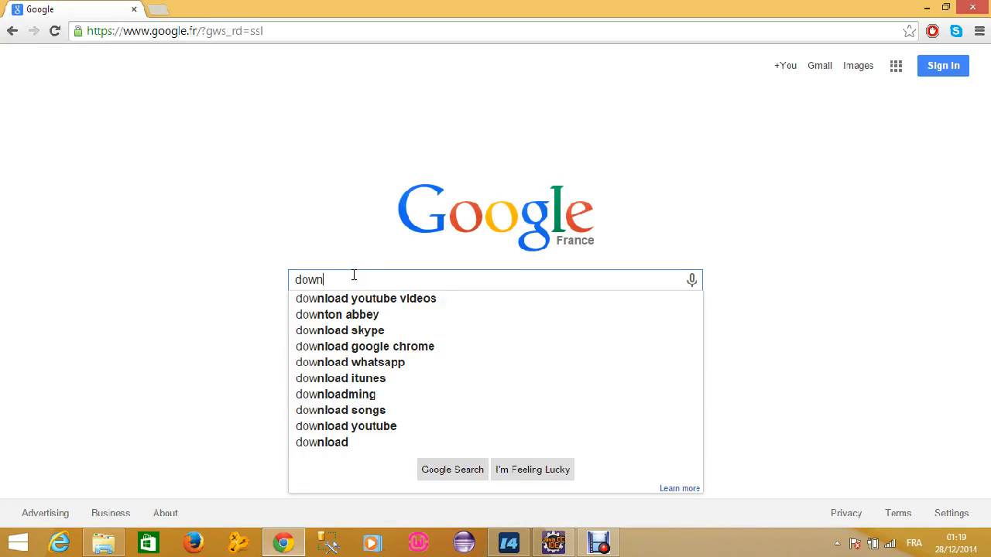
{"action": "type", "text": "load sonar"}
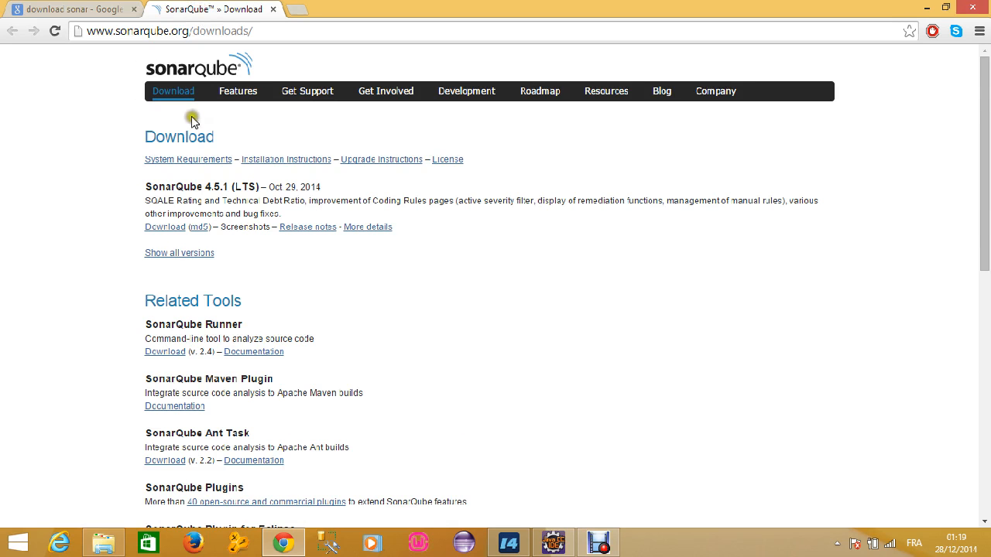
{"action": "mouse_move", "coordinate": [164, 226]}
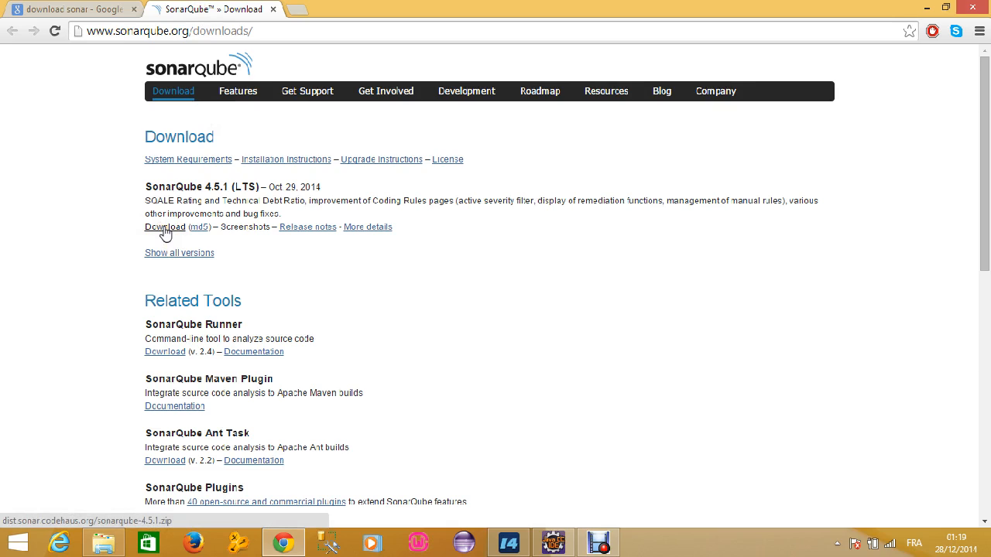
{"action": "left_click", "coordinate": [164, 226]}
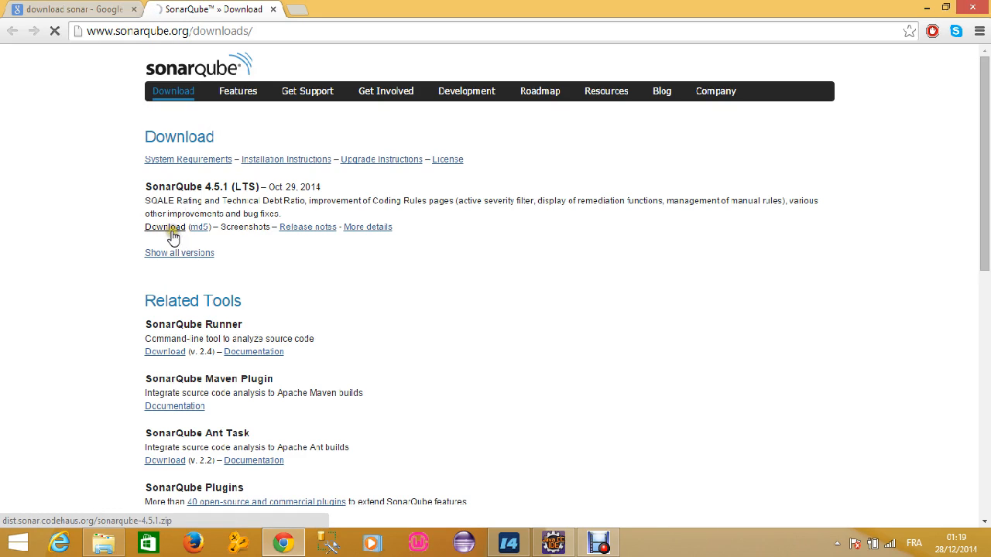
{"action": "mouse_move", "coordinate": [102, 542]}
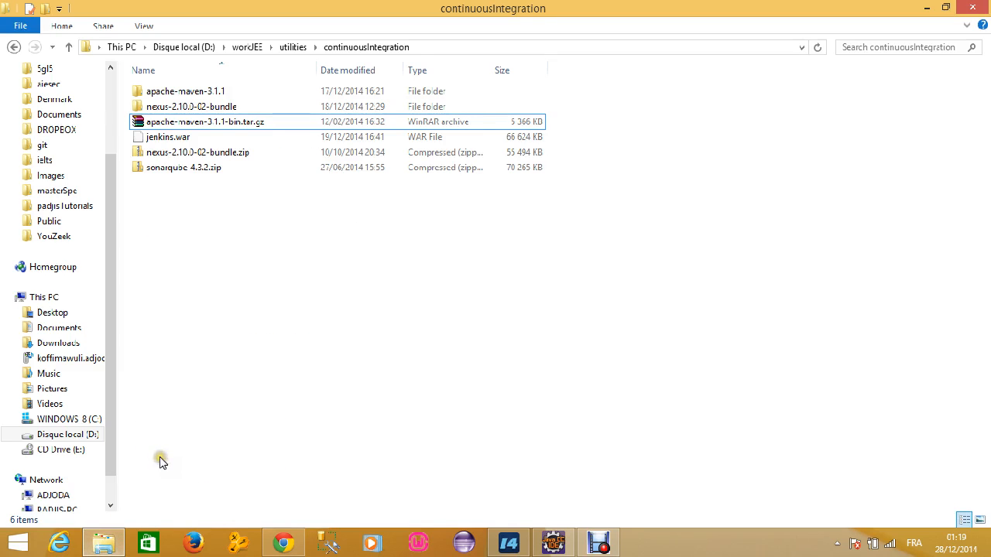
Dismiss the download prompt and extract sonarqube-4.3.2.zip into a sonarqube-4.3.2 folder.
{"action": "left_click", "coordinate": [183, 167]}
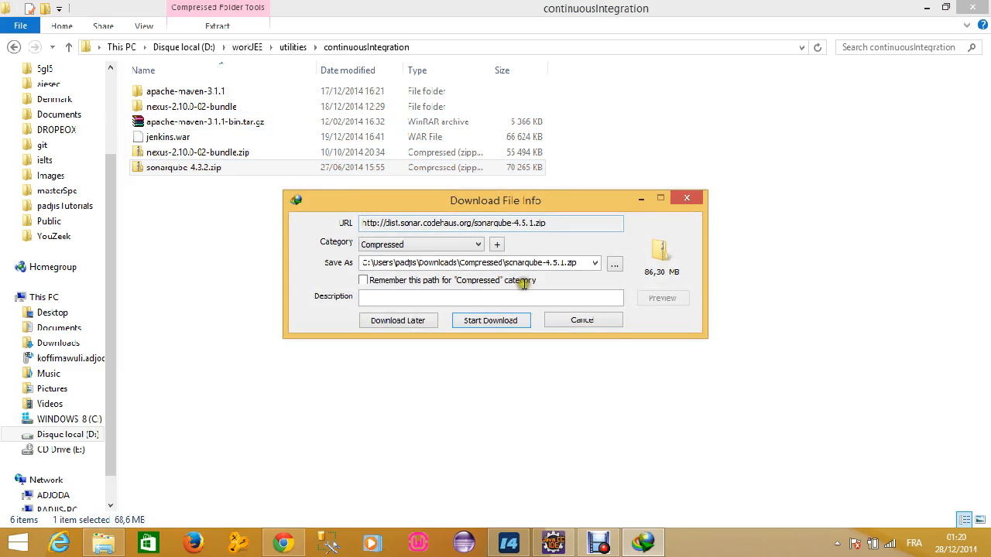
{"action": "left_click", "coordinate": [583, 319]}
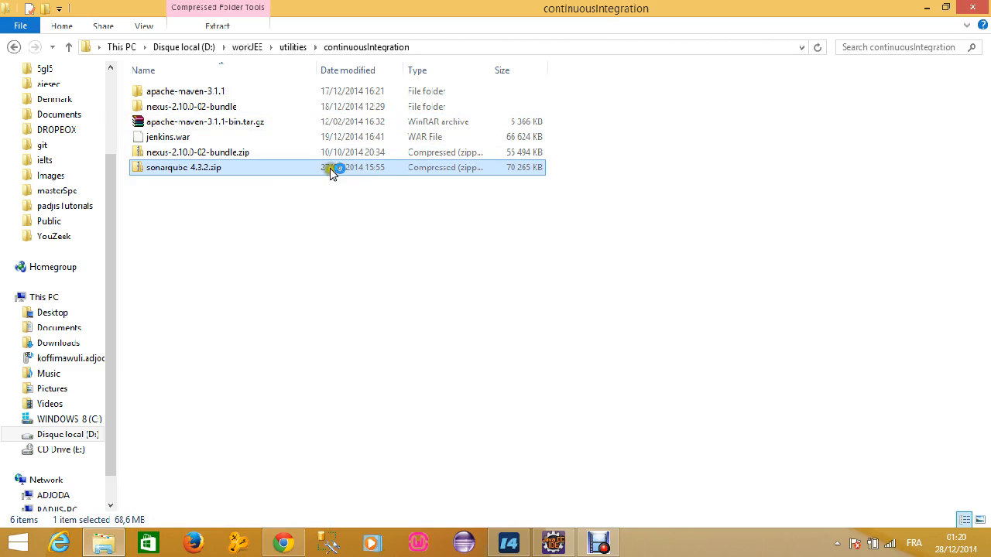
{"action": "mouse_move", "coordinate": [282, 169]}
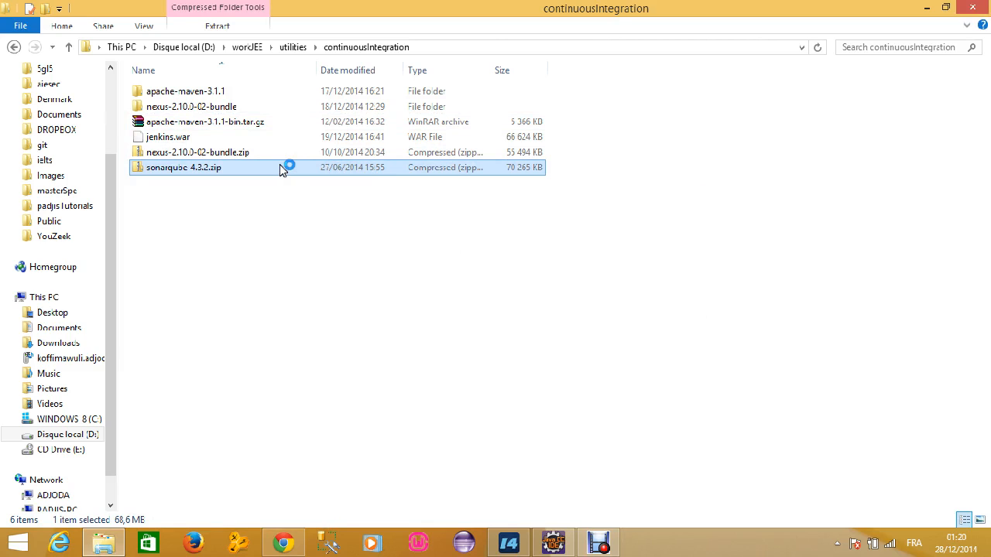
{"action": "right_click", "coordinate": [183, 167]}
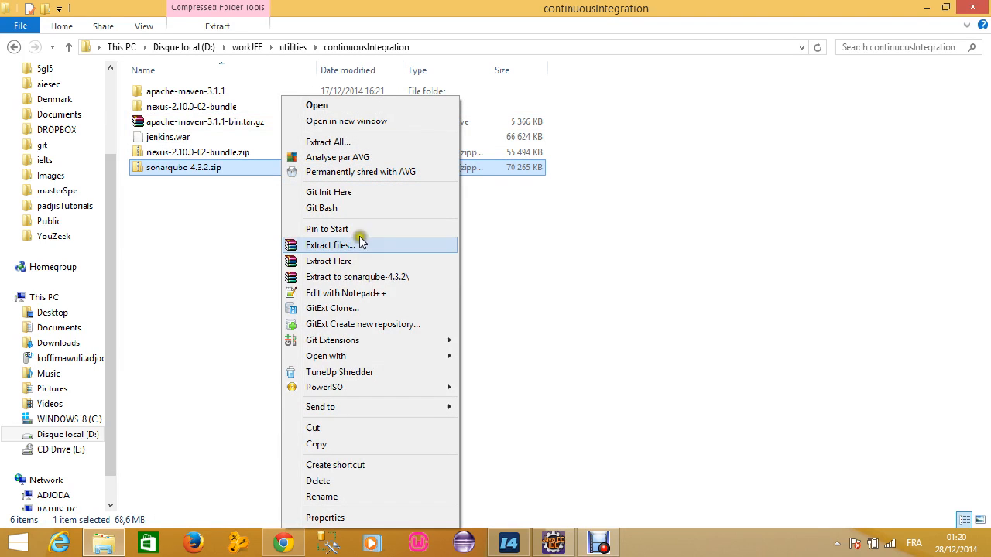
{"action": "mouse_move", "coordinate": [359, 278]}
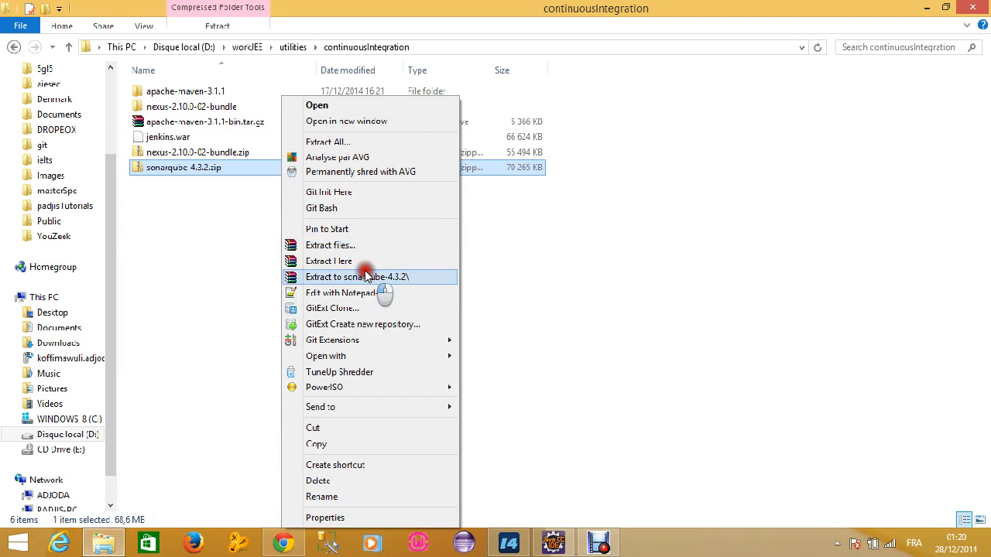
{"action": "left_click", "coordinate": [361, 276]}
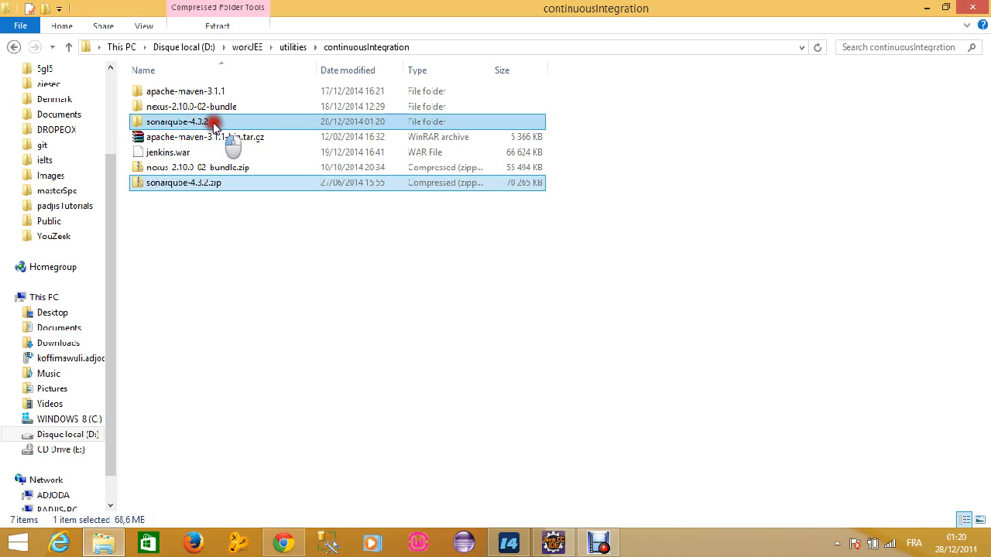
Enter the extracted sonarqube-4.3.2 folder, back out to continuousIntegration, and reopen it.
{"action": "double_click", "coordinate": [186, 121]}
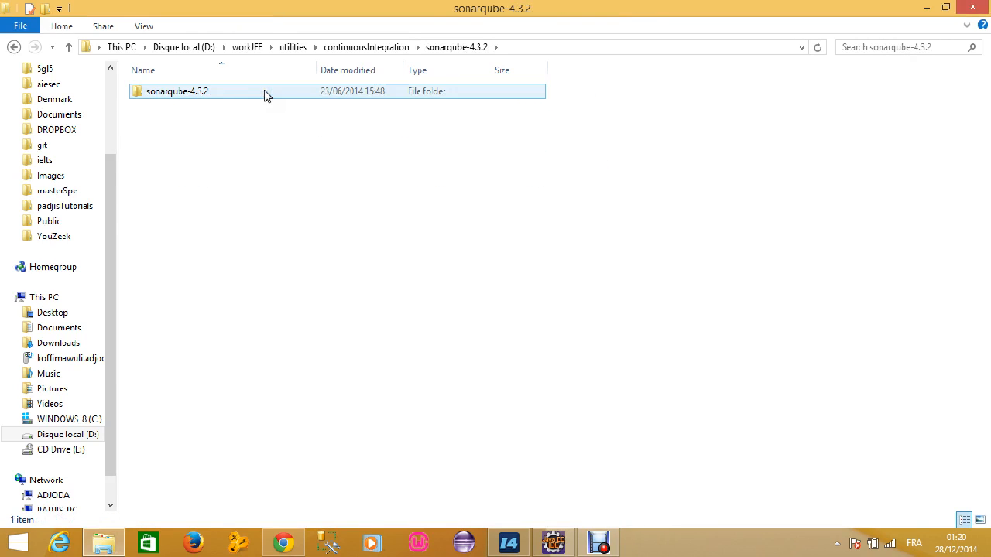
{"action": "left_click", "coordinate": [176, 90]}
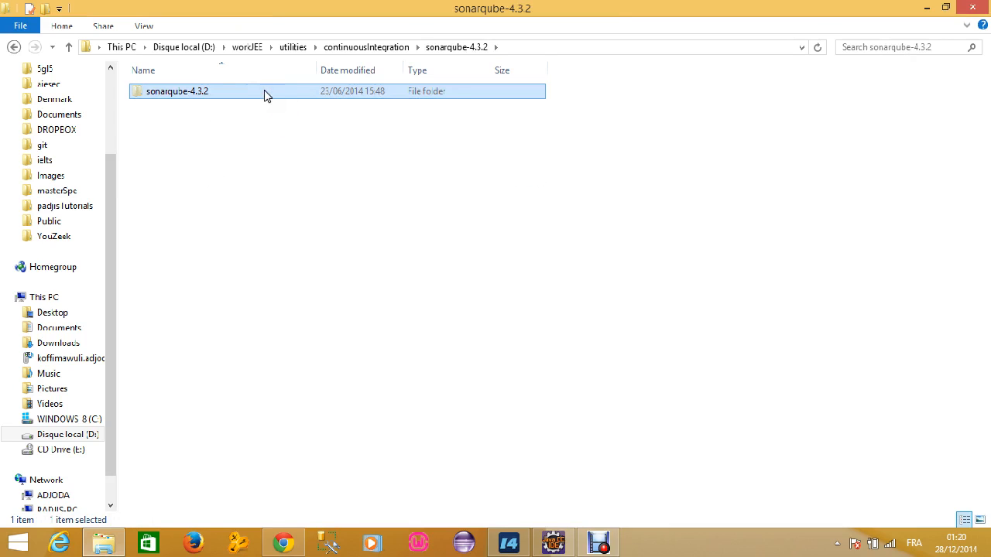
{"action": "left_click", "coordinate": [69, 47]}
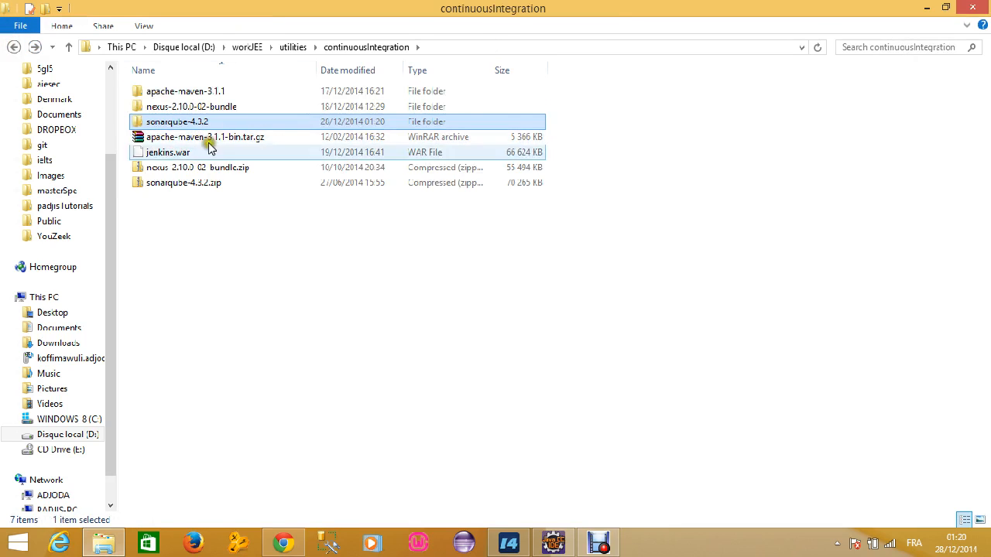
{"action": "right_click", "coordinate": [325, 321]}
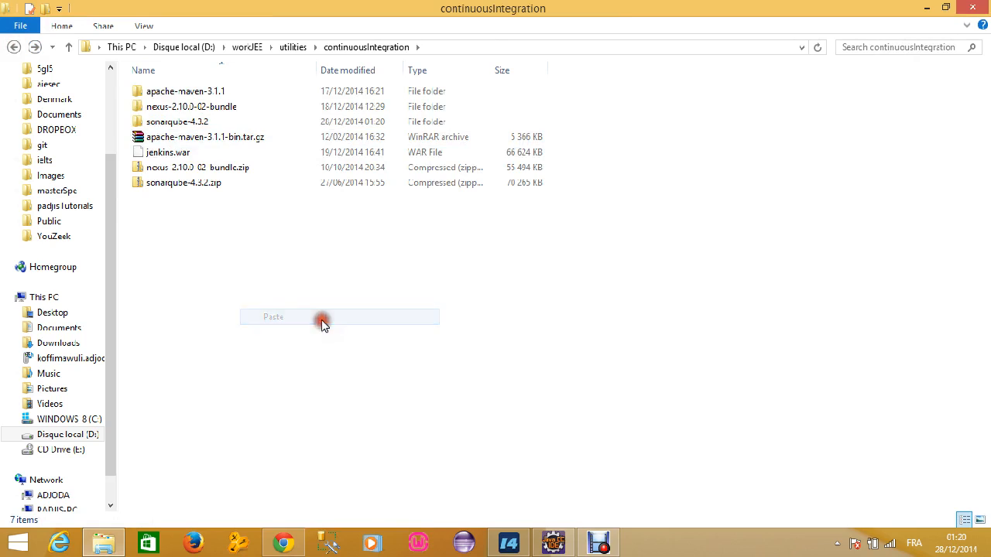
{"action": "double_click", "coordinate": [176, 120]}
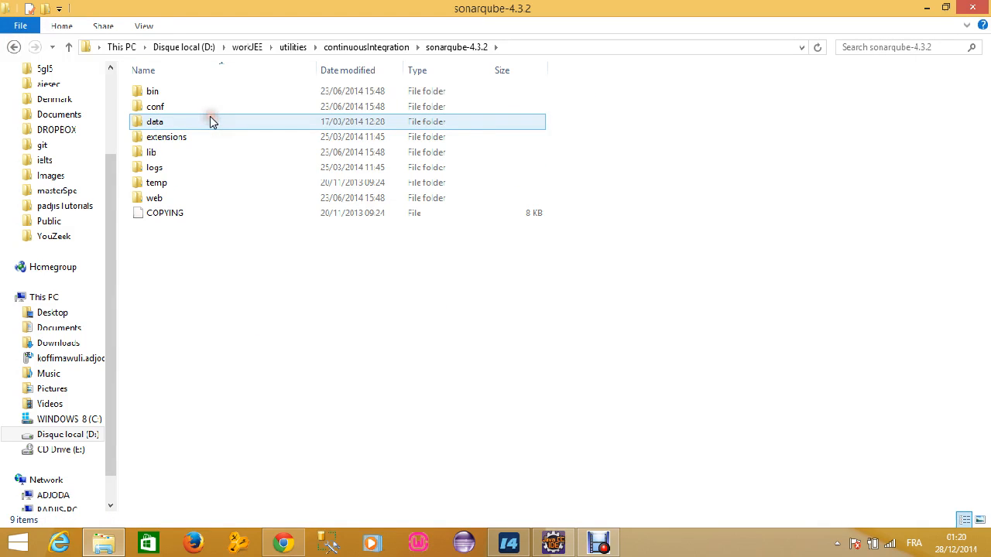
Look over the conf, COPYING, data, extensions and bin entries inside sonarqube-4.3.2.
{"action": "left_click", "coordinate": [164, 212]}
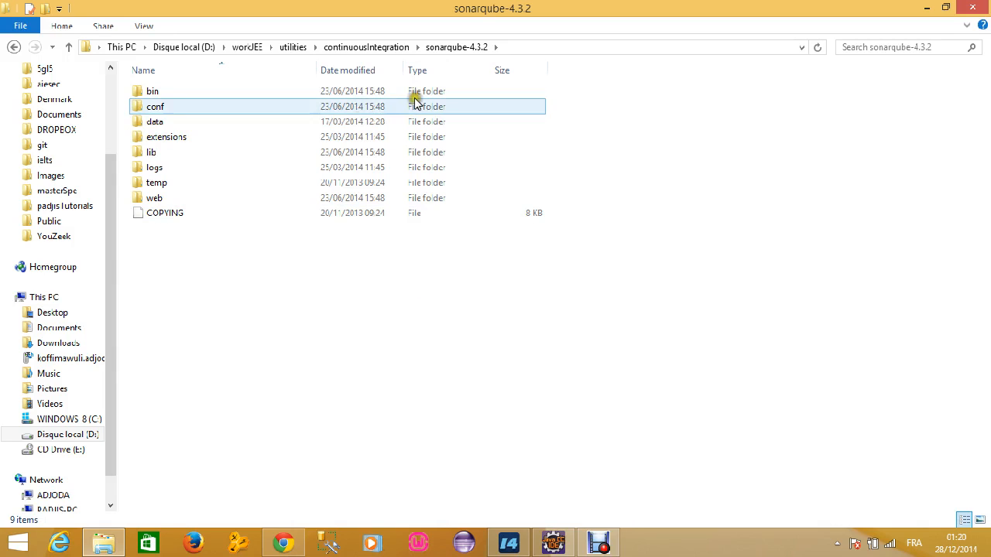
{"action": "left_click", "coordinate": [164, 214]}
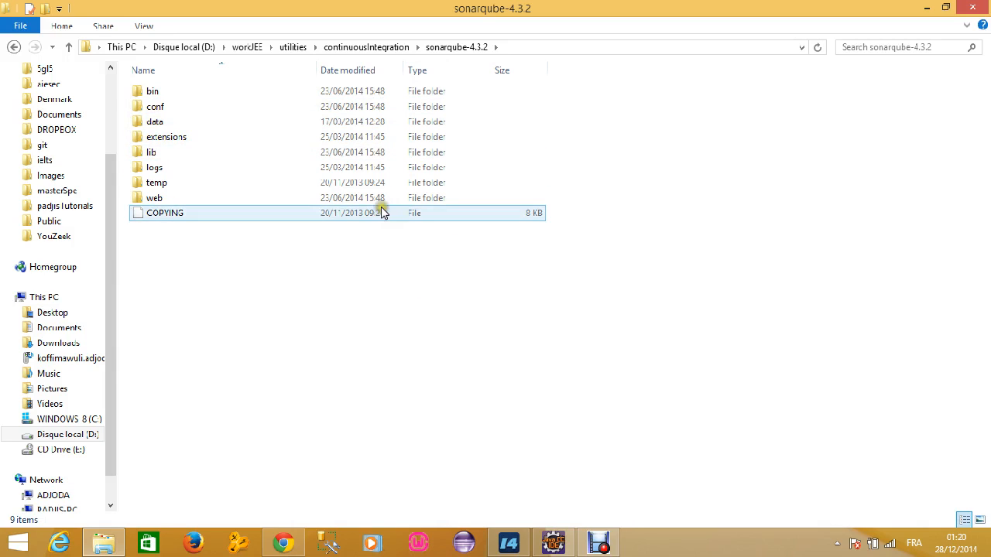
{"action": "left_click", "coordinate": [377, 240]}
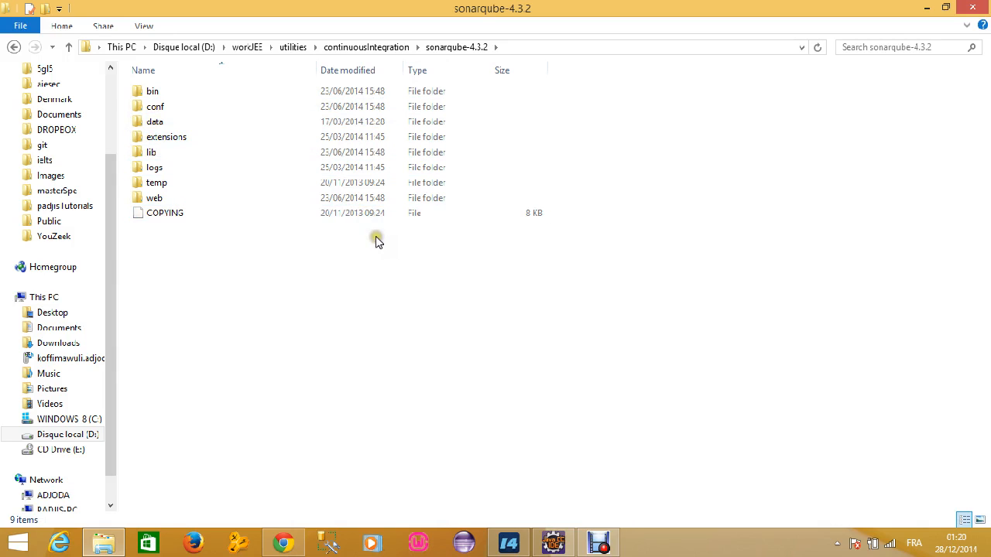
{"action": "left_click", "coordinate": [154, 121]}
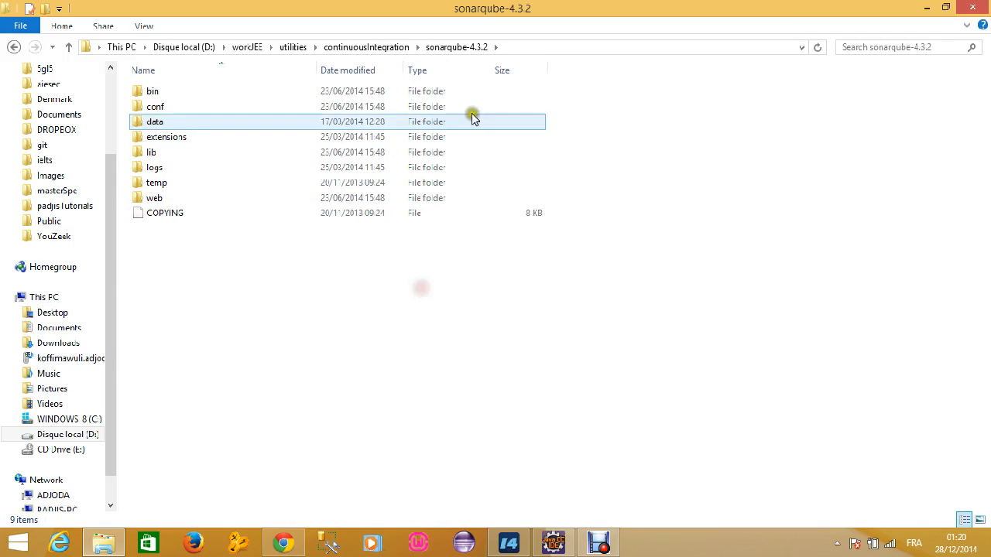
{"action": "left_click", "coordinate": [166, 136]}
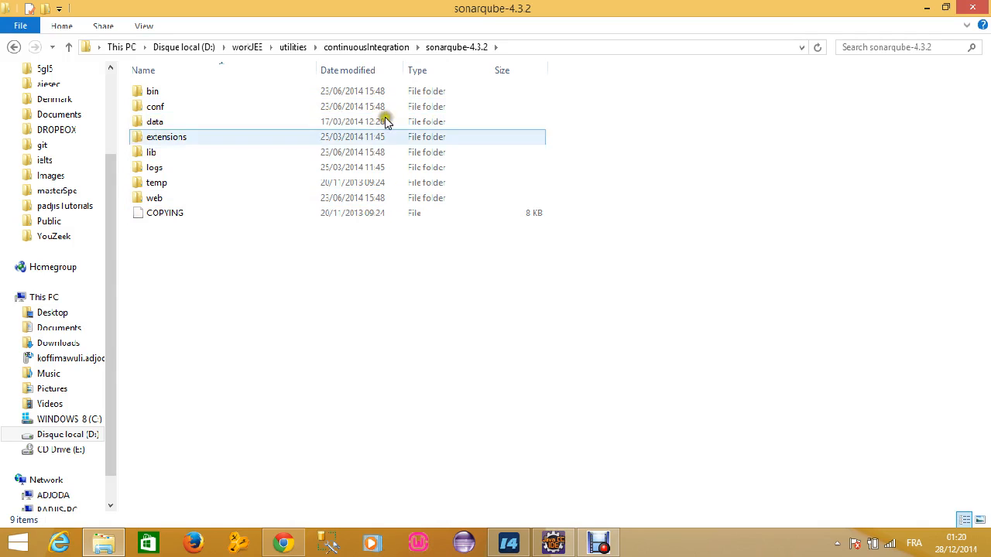
{"action": "left_click", "coordinate": [152, 90]}
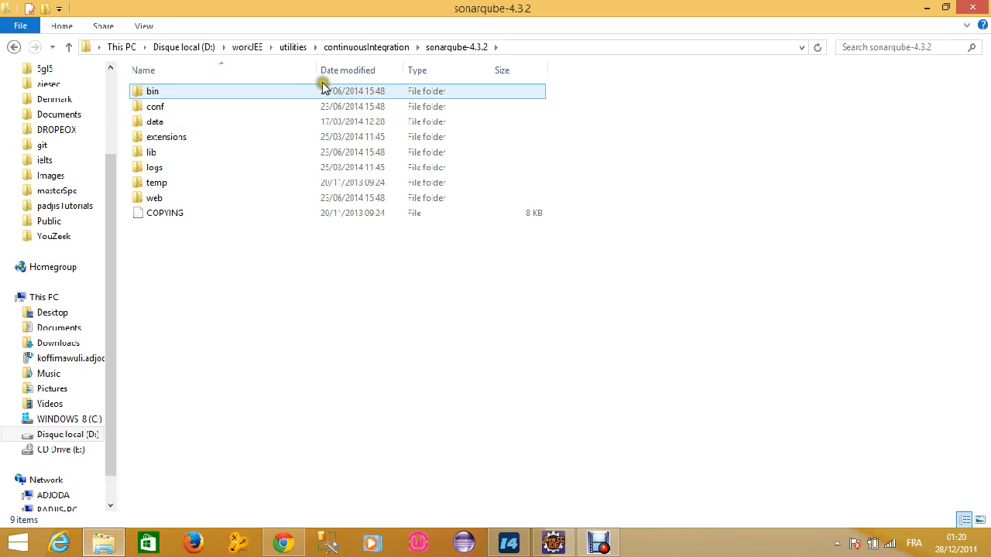
Go into bin\windows-x86-32 to reach the StartSonar and NT service batch scripts.
{"action": "double_click", "coordinate": [151, 90]}
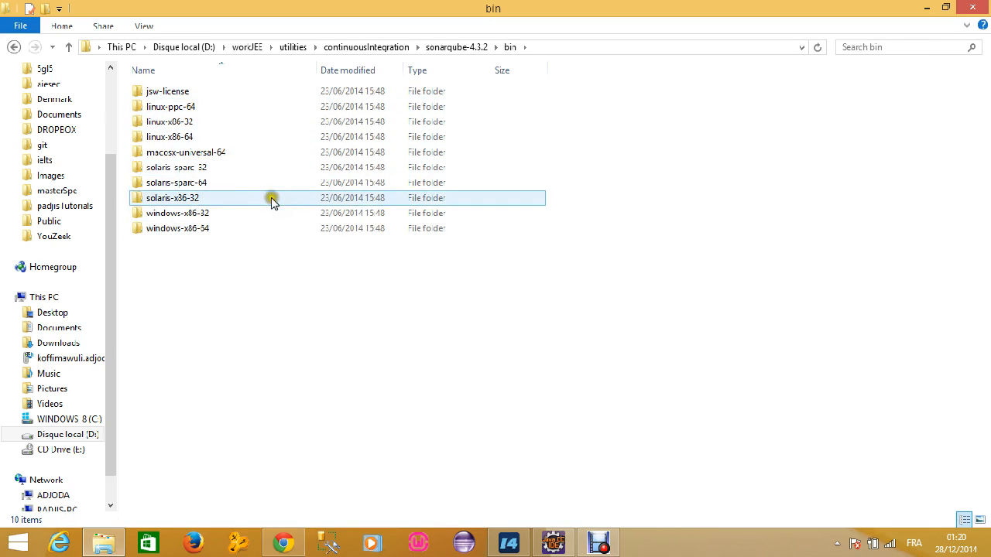
{"action": "left_click", "coordinate": [255, 214]}
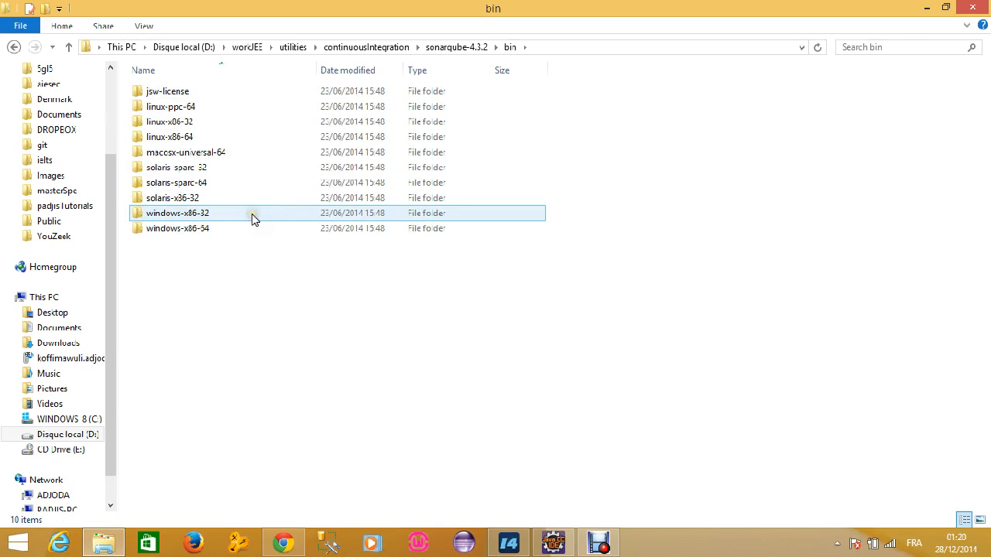
{"action": "double_click", "coordinate": [178, 213]}
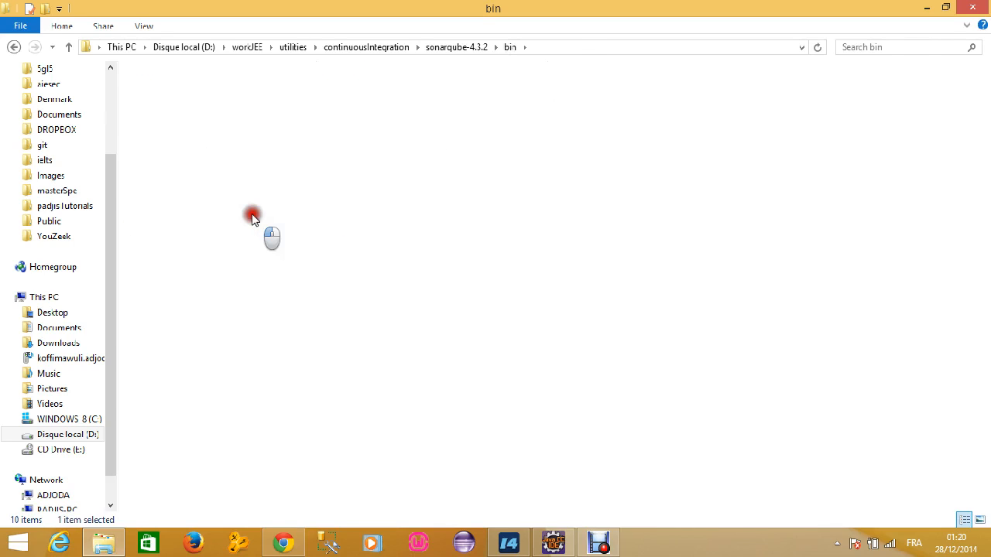
{"action": "double_click", "coordinate": [251, 214]}
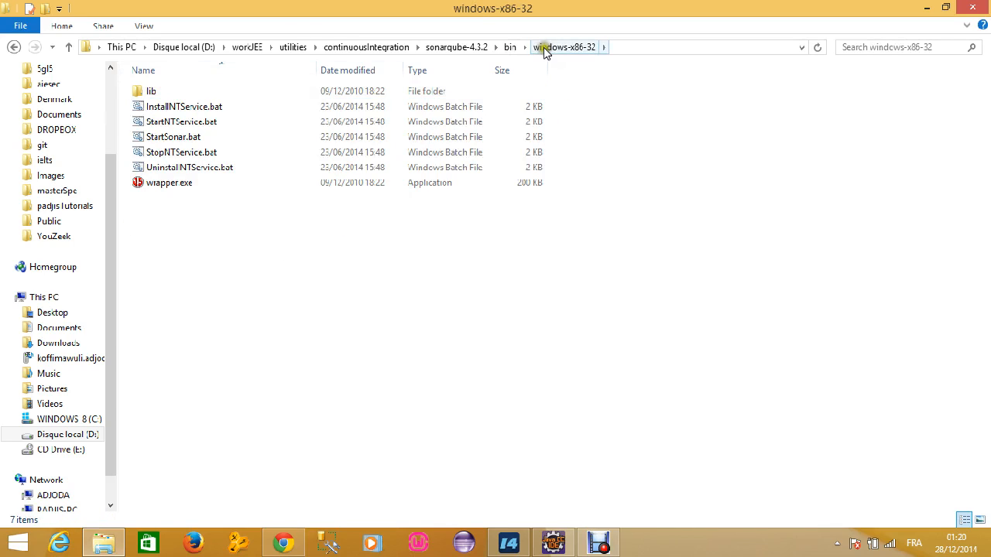
{"action": "mouse_move", "coordinate": [587, 62]}
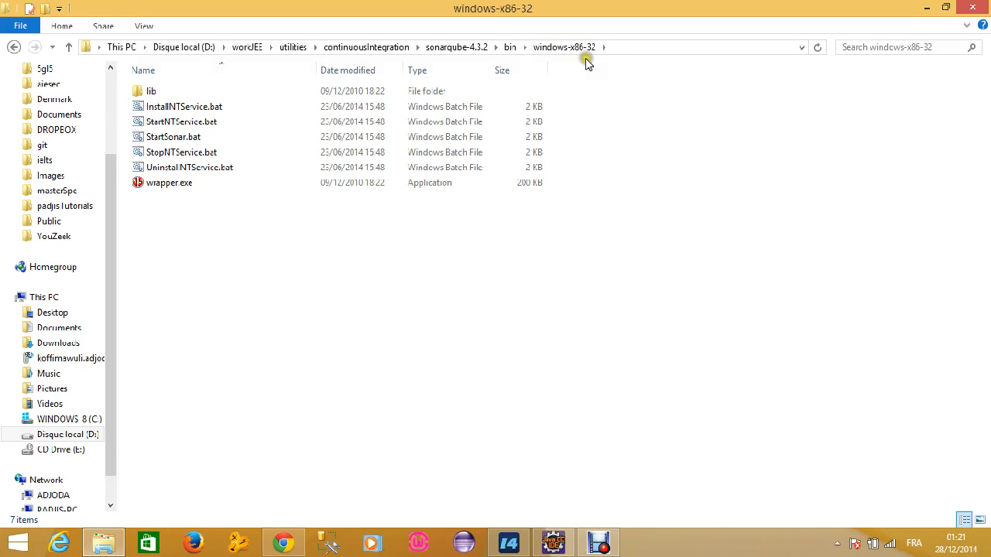
{"action": "left_click", "coordinate": [169, 183]}
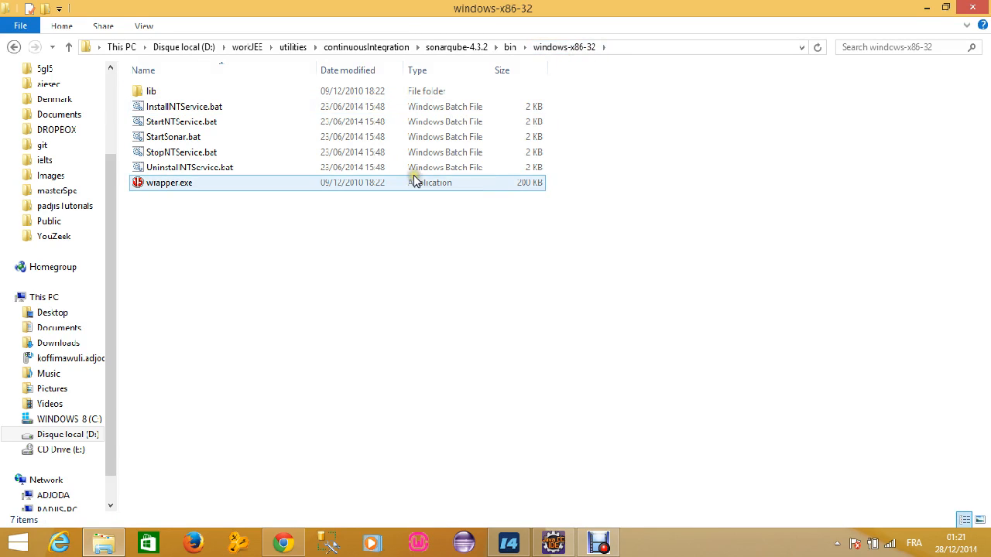
{"action": "left_click", "coordinate": [189, 167]}
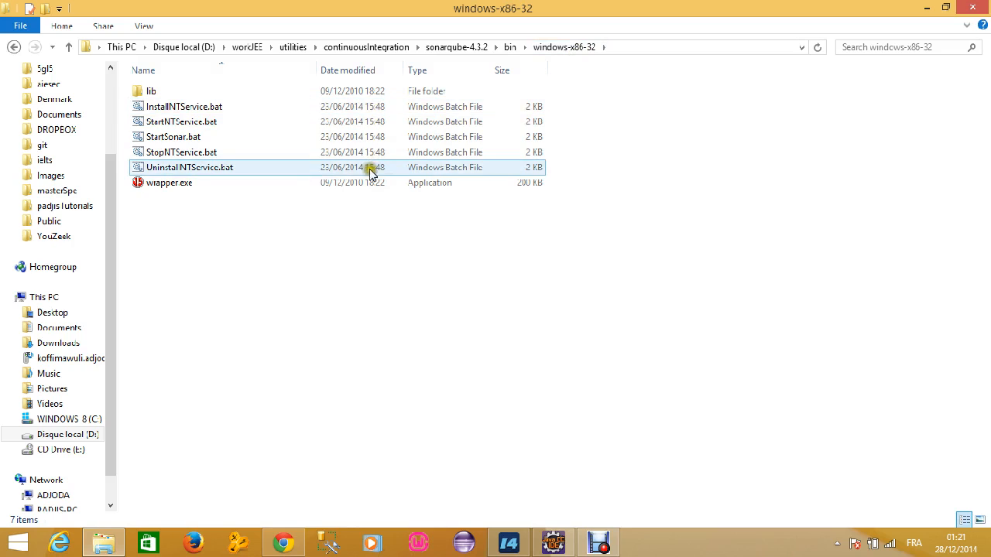
Run InstallNTService.bat and then StartNTService.bat as administrator.
{"action": "right_click", "coordinate": [169, 183]}
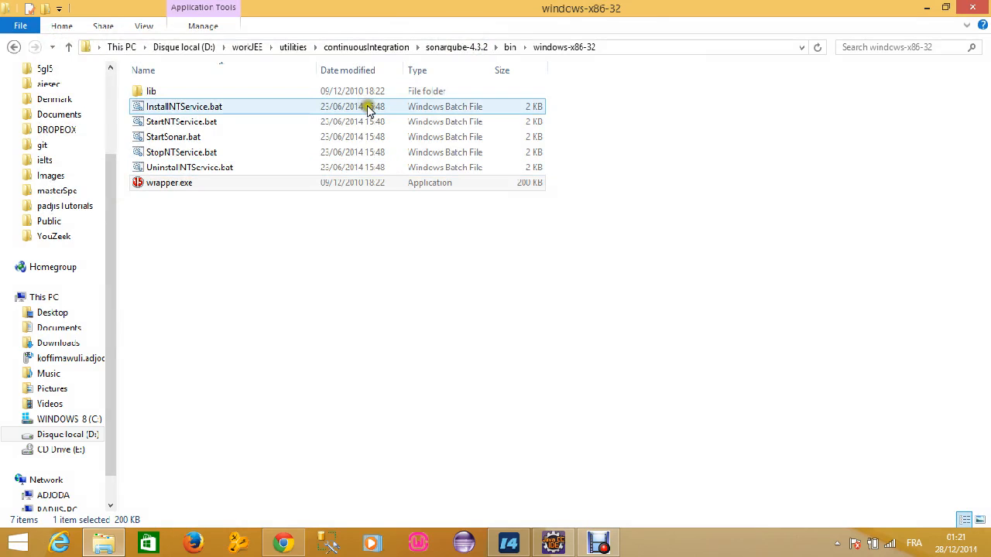
{"action": "right_click", "coordinate": [184, 105]}
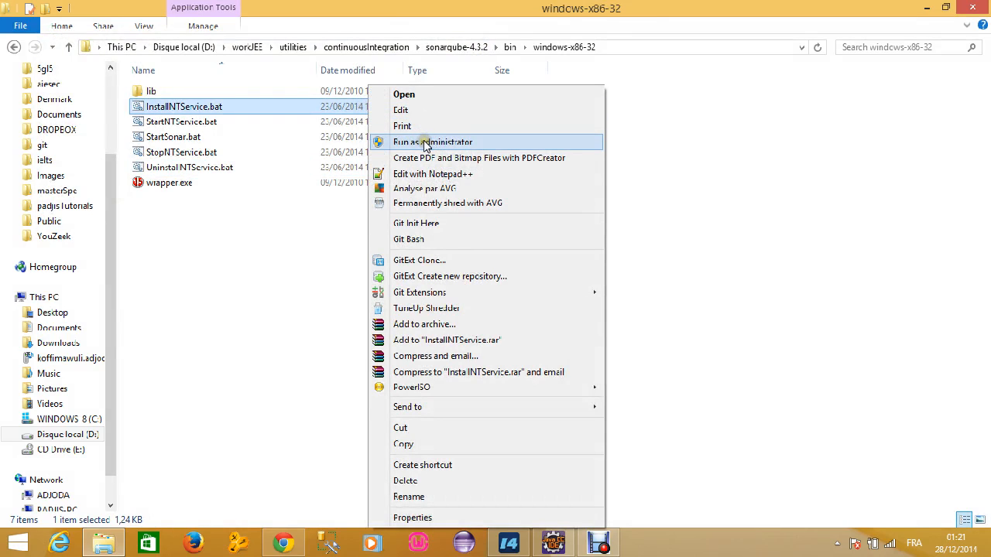
{"action": "left_click", "coordinate": [472, 255]}
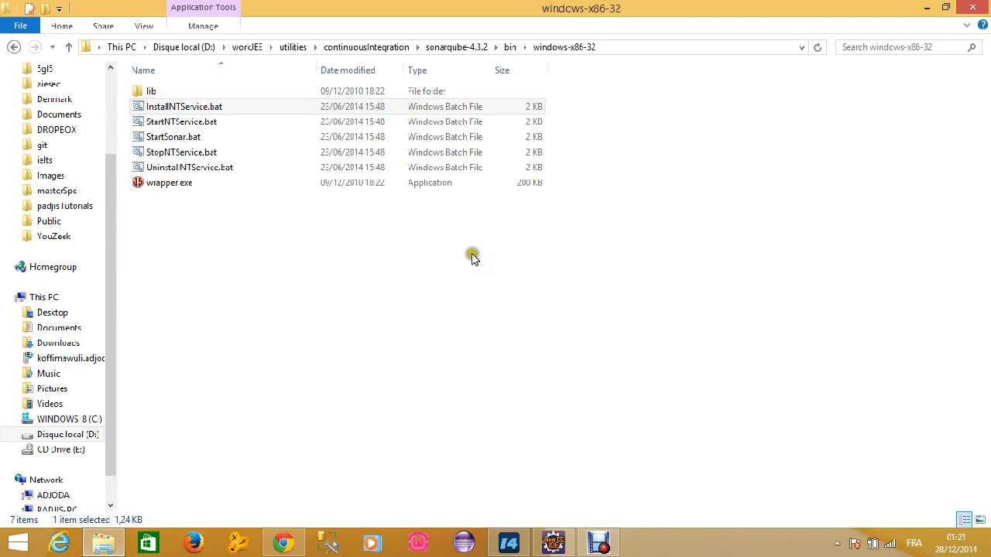
{"action": "left_click", "coordinate": [182, 121]}
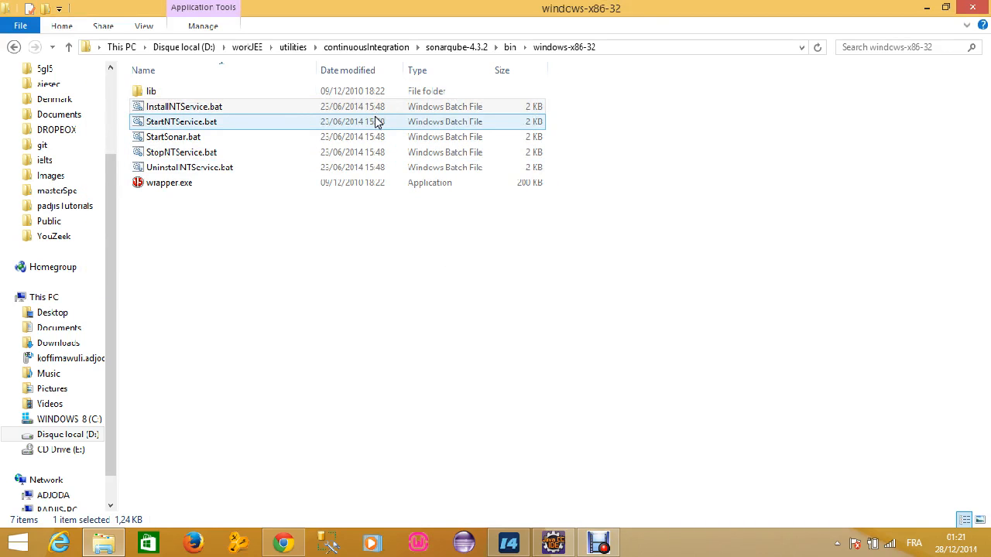
{"action": "right_click", "coordinate": [181, 121]}
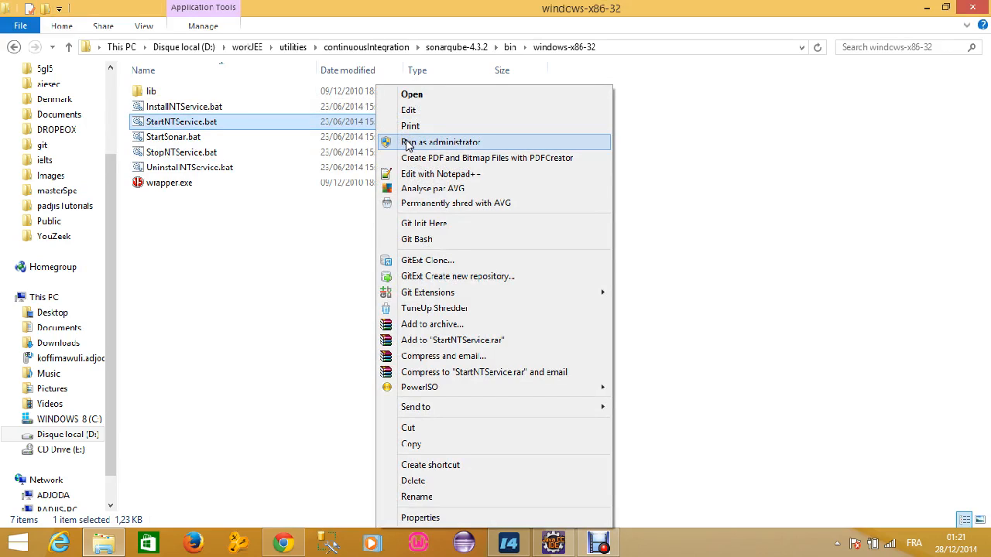
{"action": "left_click", "coordinate": [440, 143]}
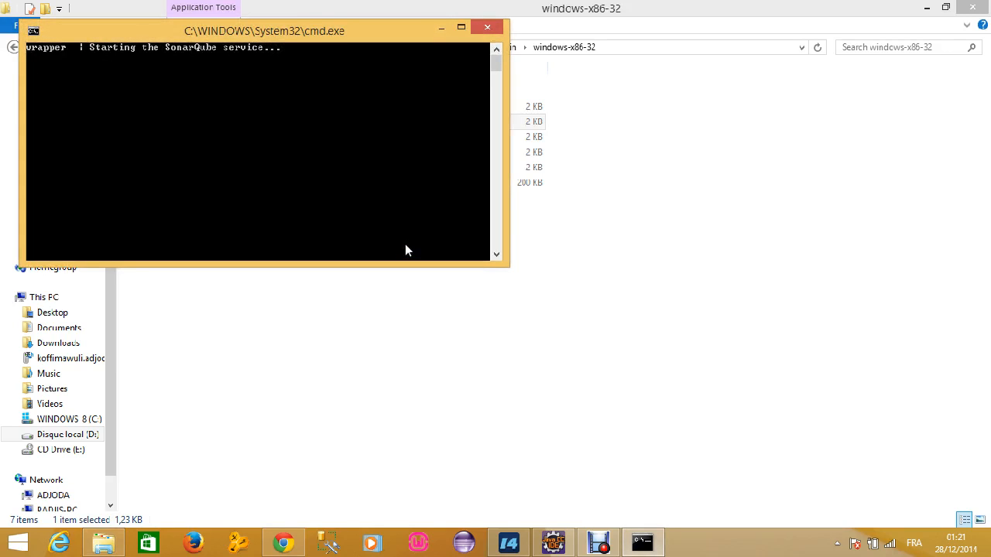
{"action": "mouse_move", "coordinate": [258, 58]}
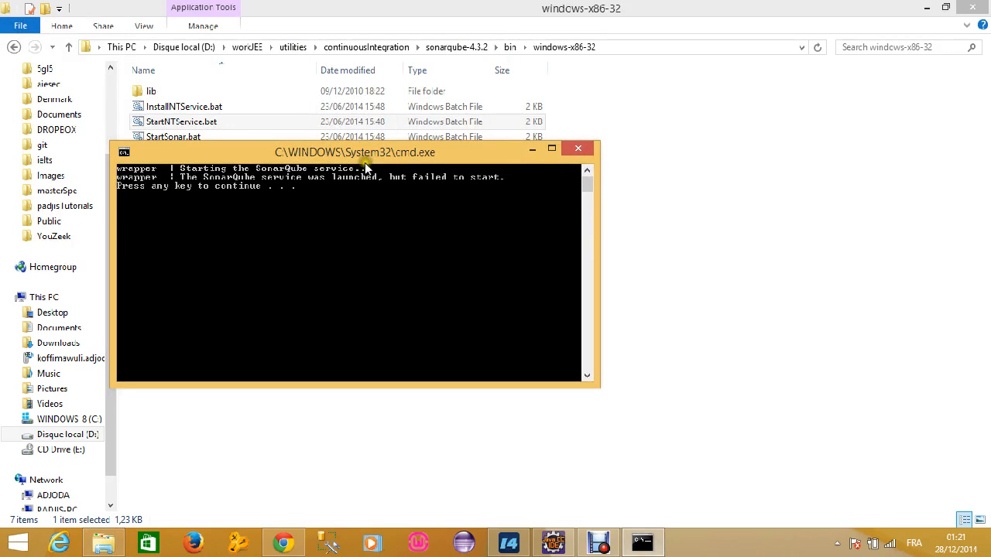
{"action": "mouse_move", "coordinate": [359, 182]}
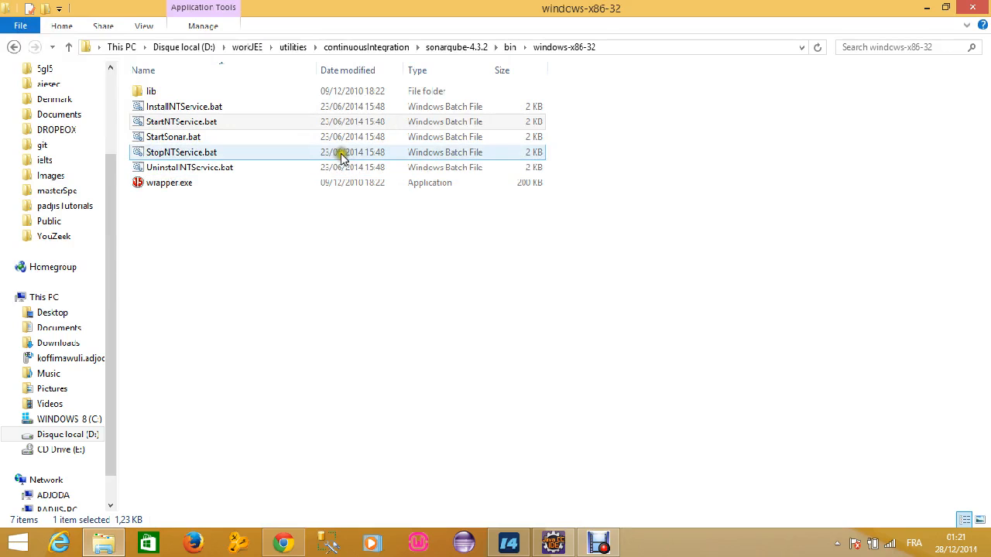
Launch SonarQube from StartSonar.bat so its console window runs.
{"action": "right_click", "coordinate": [174, 136]}
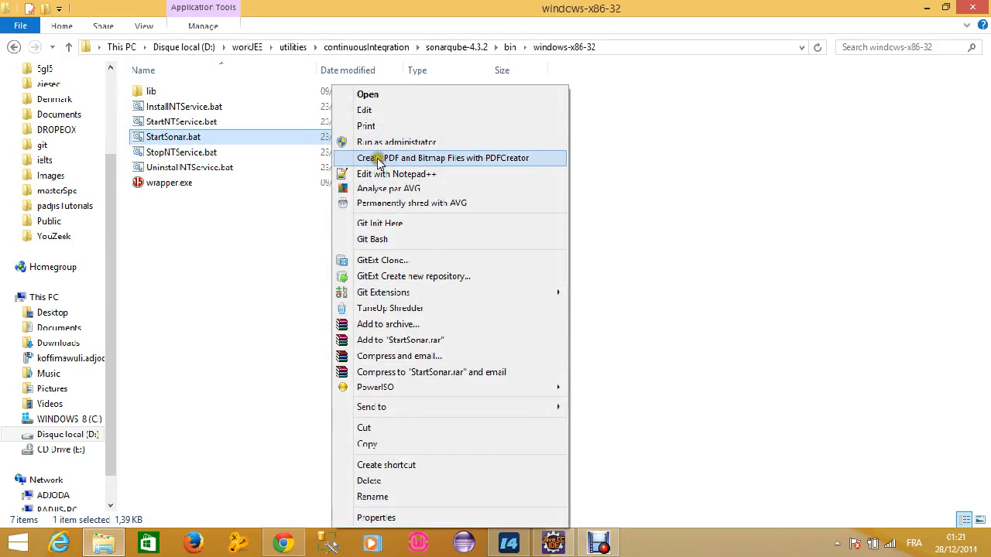
{"action": "left_click", "coordinate": [369, 94]}
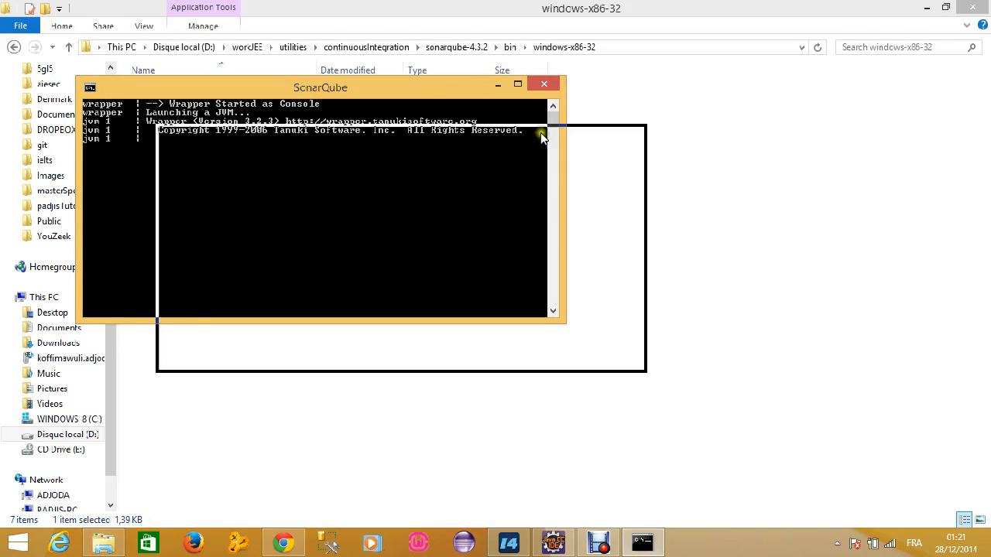
{"action": "left_click", "coordinate": [543, 84]}
{"action": "type", "text": "localhost:9000"}
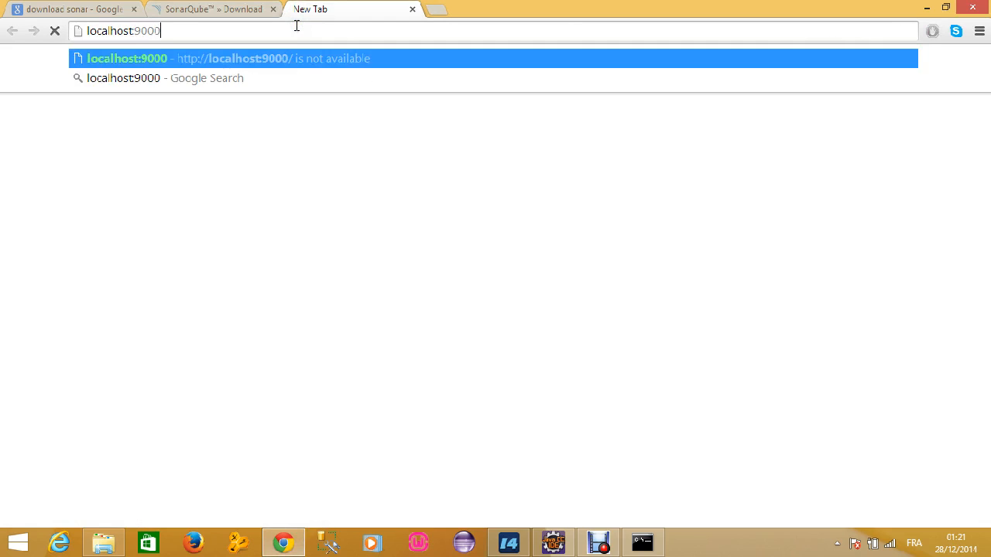
Load localhost:9000 in a new tab and reload while the SonarQube server starts up.
{"action": "key", "text": "Return"}
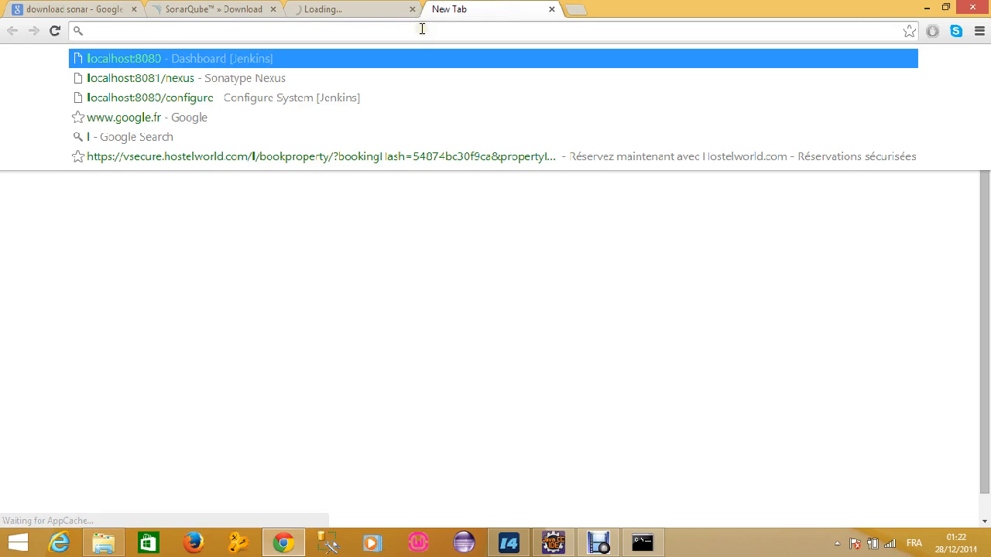
{"action": "type", "text": "localhost:9000"}
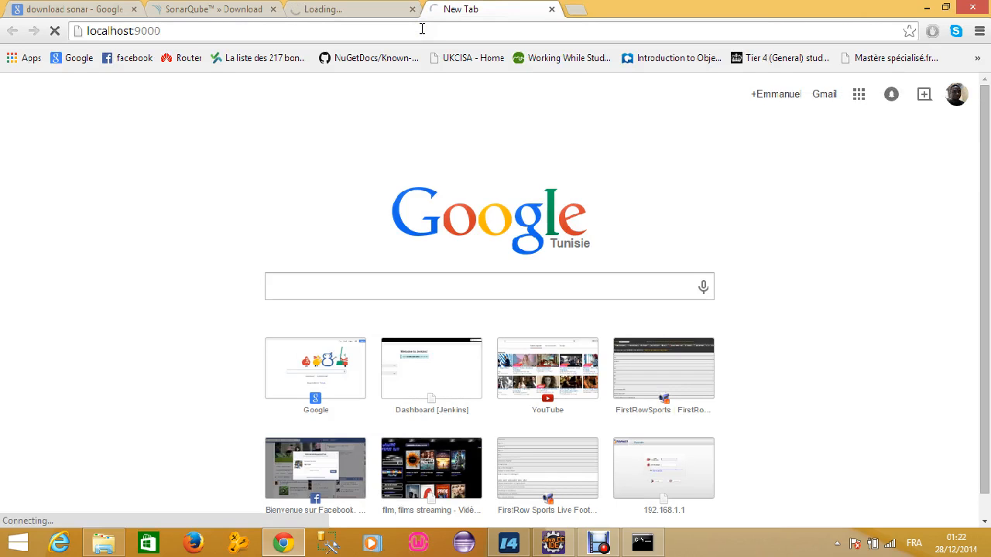
{"action": "mouse_move", "coordinate": [375, 138]}
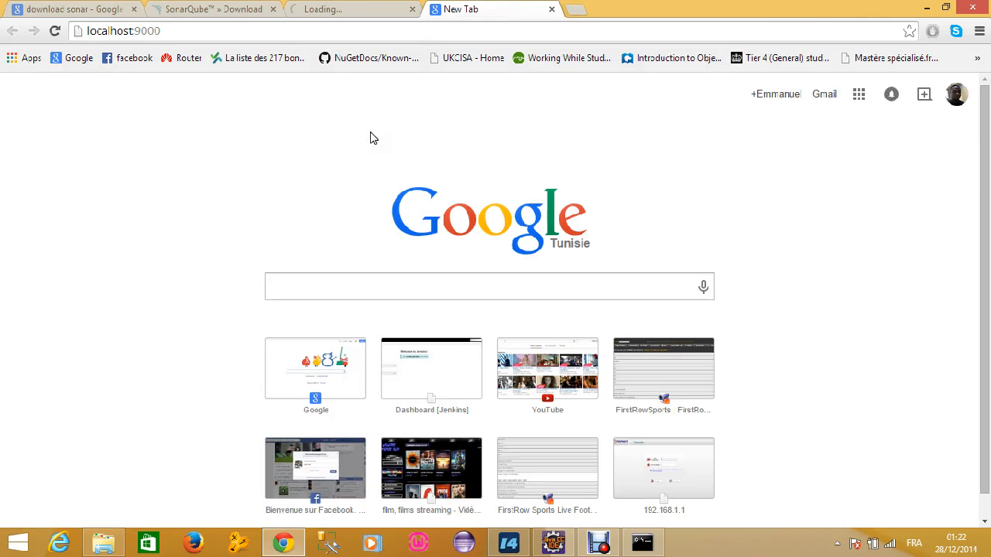
{"action": "mouse_move", "coordinate": [588, 342]}
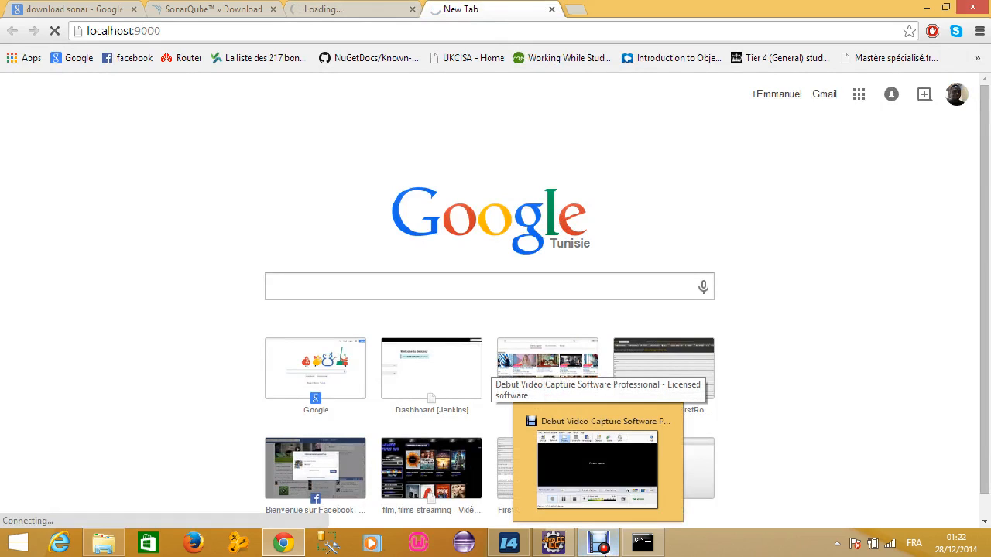
{"action": "left_click", "coordinate": [644, 542]}
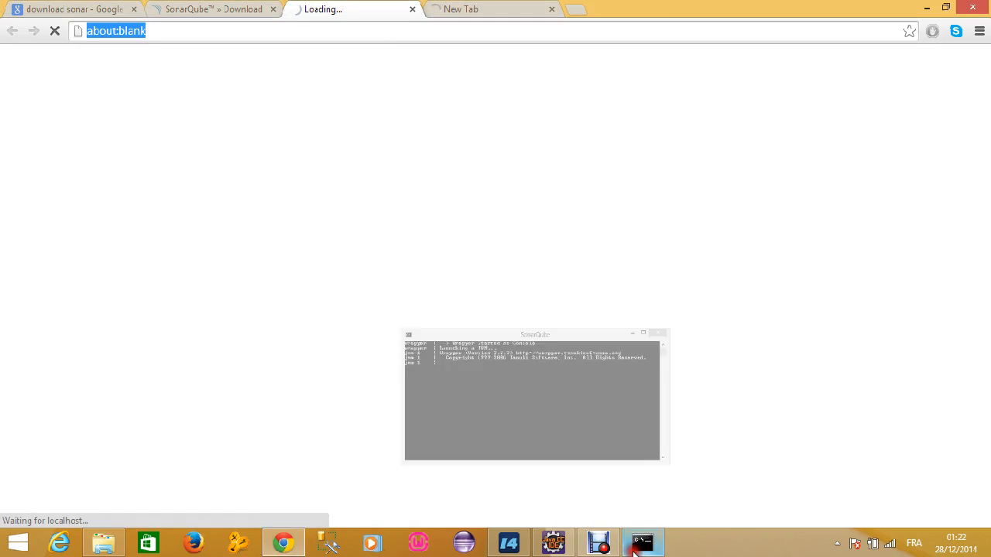
{"action": "mouse_move", "coordinate": [598, 542]}
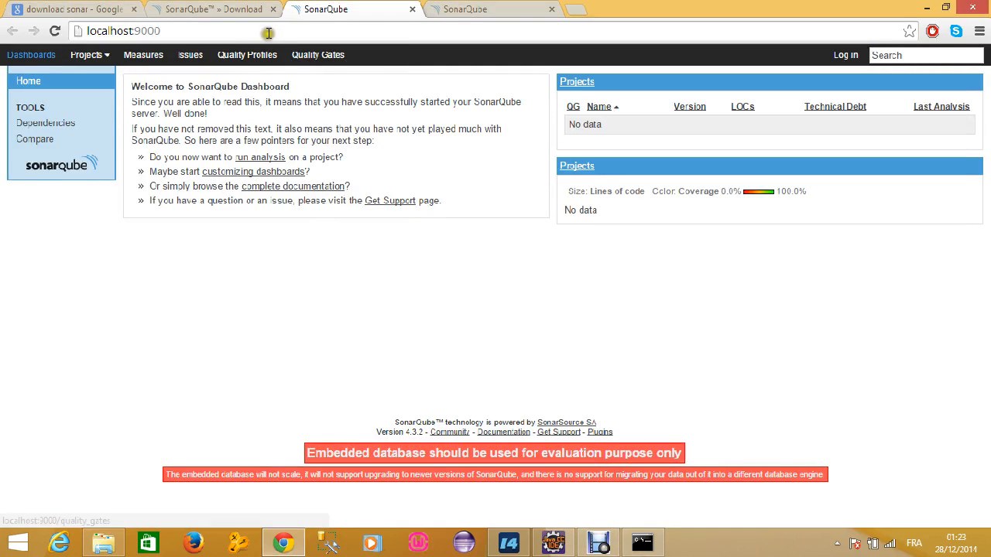
{"action": "mouse_move", "coordinate": [180, 139]}
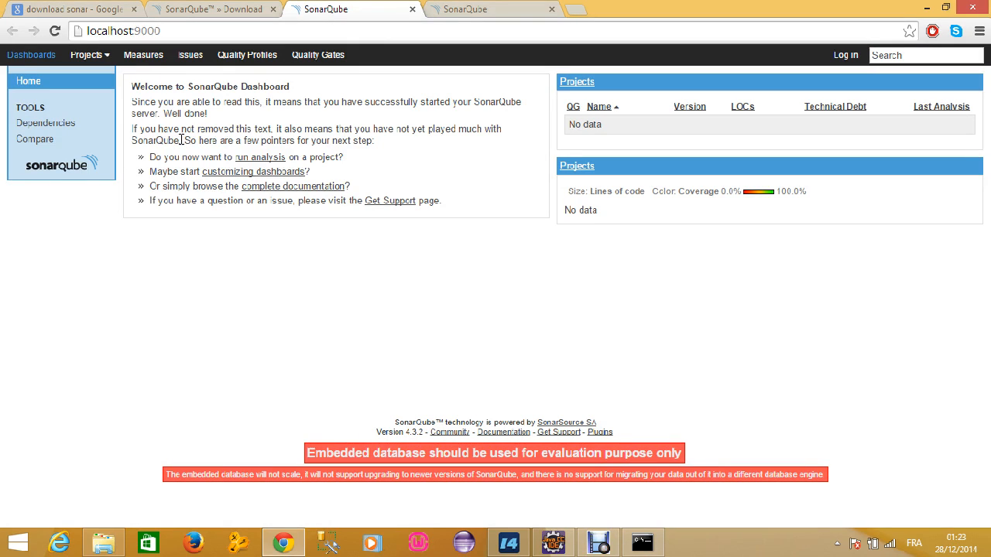
With the SonarQube dashboard up, send another tab to localhost:8081/nexus.
{"action": "left_click", "coordinate": [492, 10]}
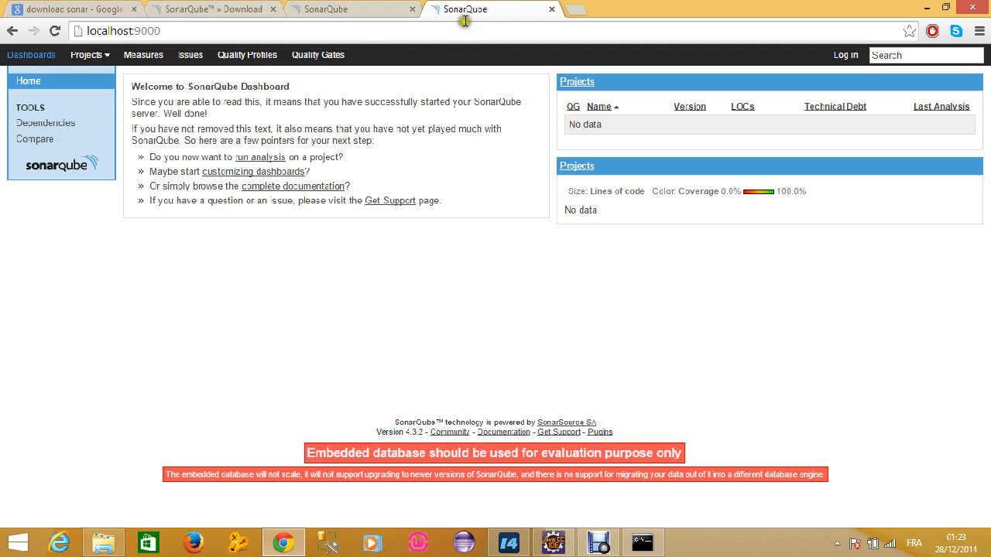
{"action": "left_click", "coordinate": [121, 31]}
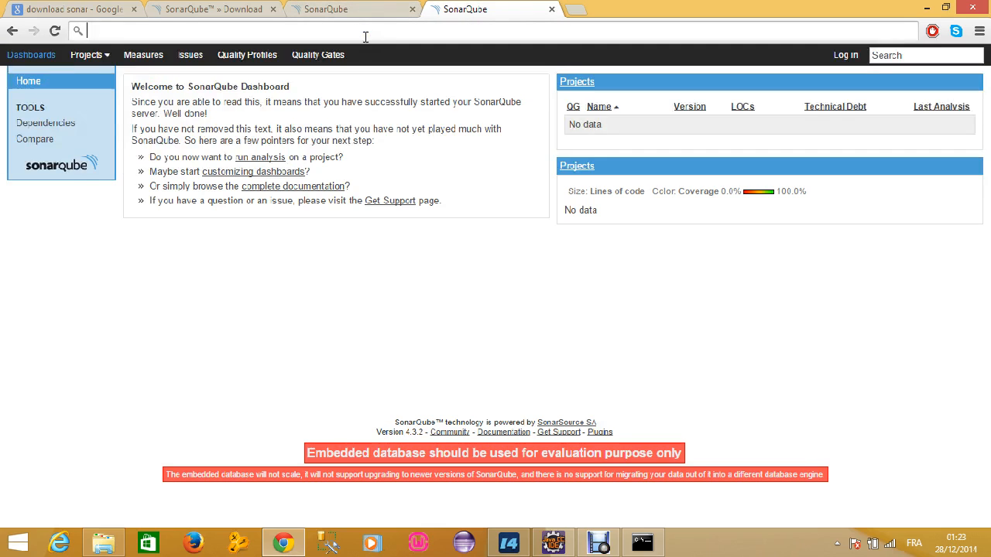
{"action": "type", "text": "nexus/"}
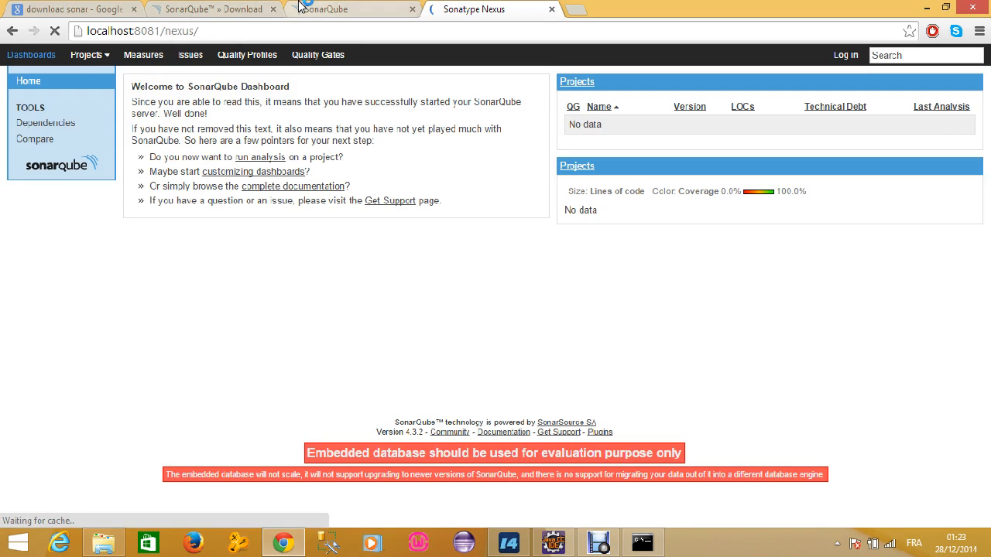
Point the SonarQube downloads tab at localhost:8080 to load the Jenkins dashboard.
{"action": "left_click", "coordinate": [217, 10]}
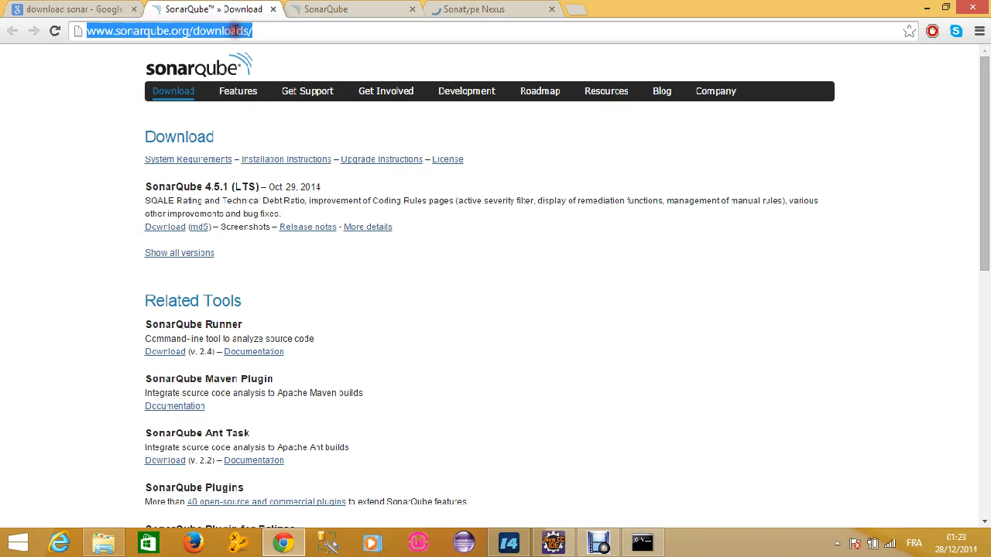
{"action": "type", "text": "localhost:8080"}
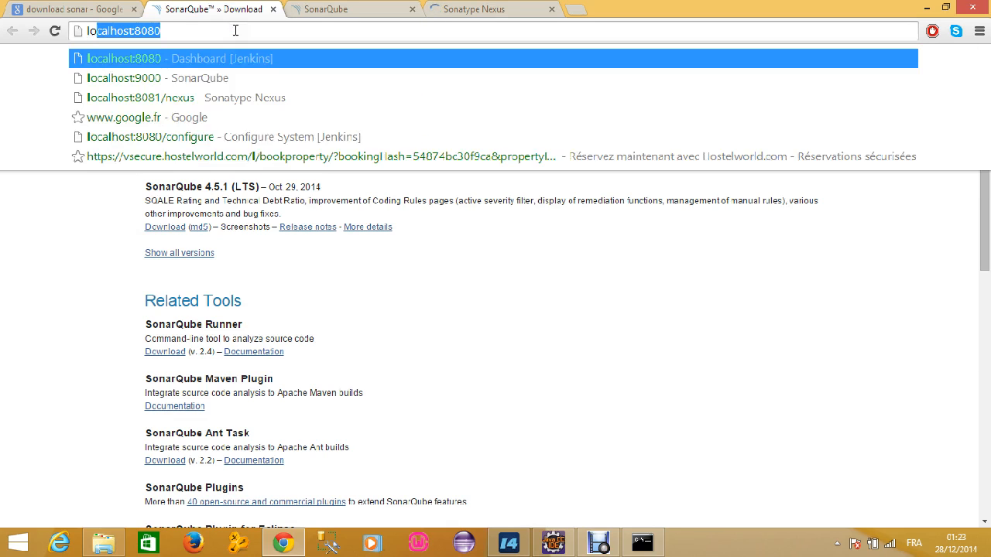
{"action": "key", "text": "Return"}
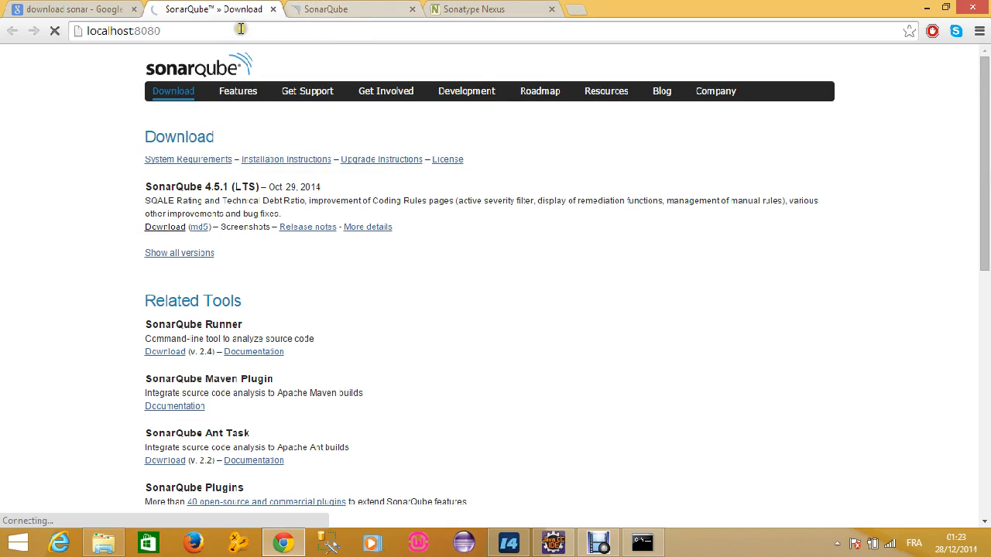
{"action": "mouse_move", "coordinate": [353, 9]}
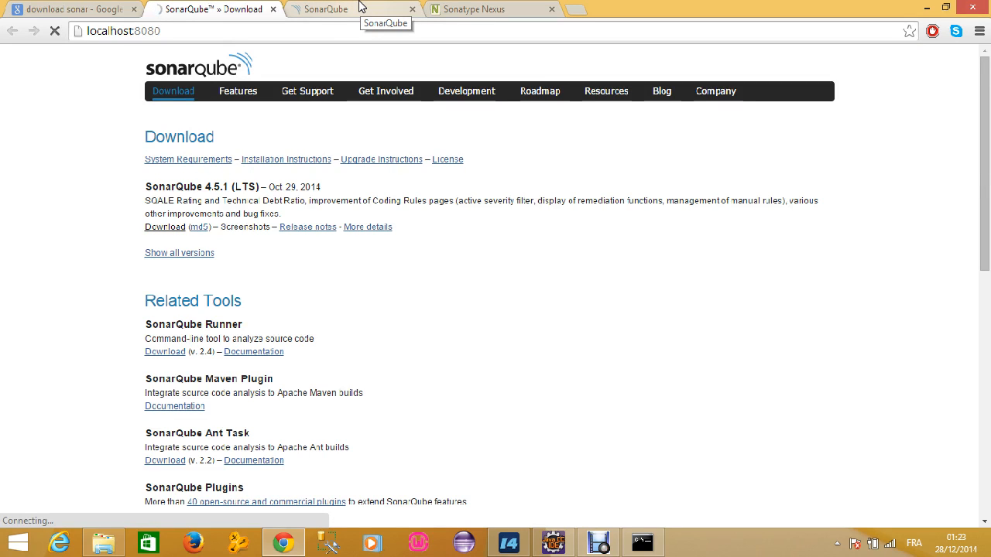
{"action": "mouse_move", "coordinate": [353, 6]}
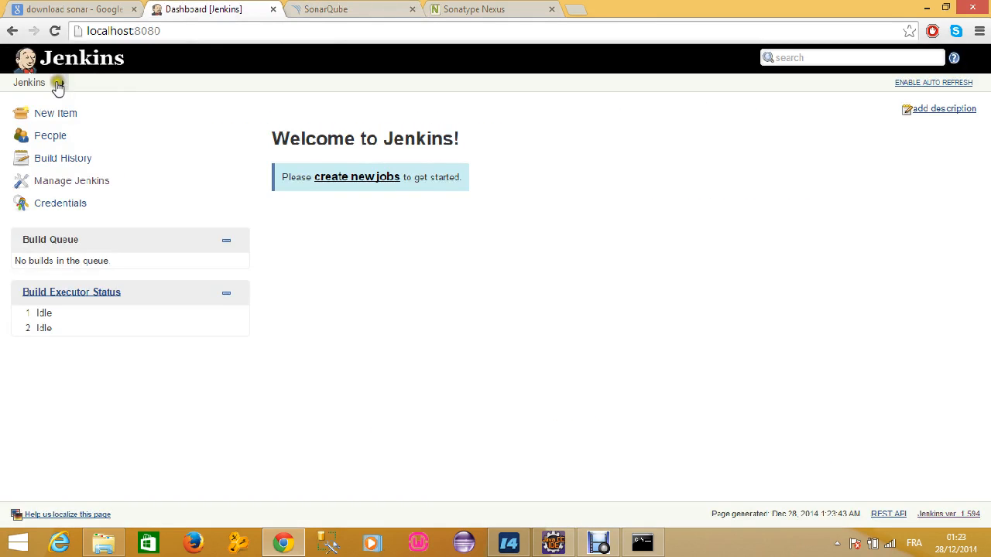
Review Manage Jenkins > Configure System top to bottom without changing anything.
{"action": "left_click", "coordinate": [58, 84]}
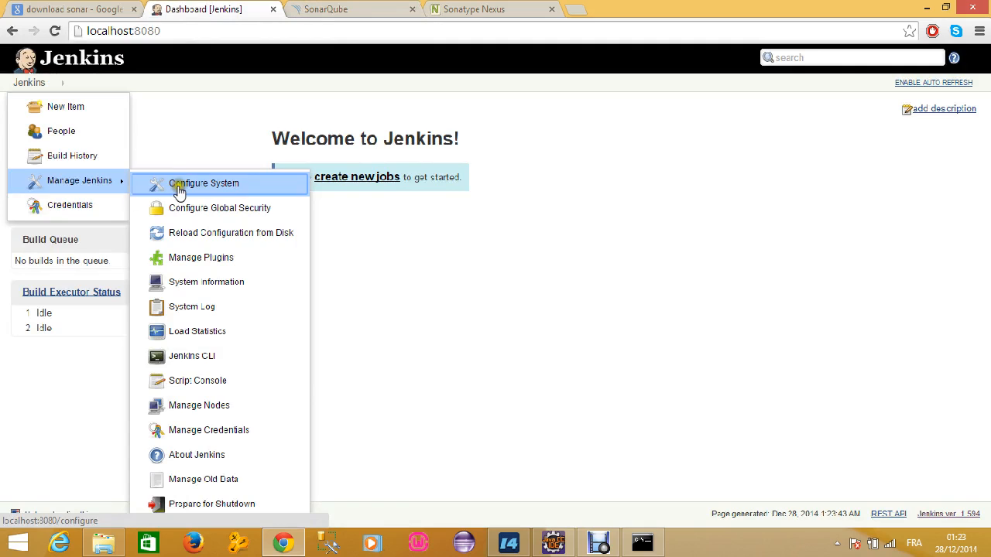
{"action": "left_click", "coordinate": [205, 183]}
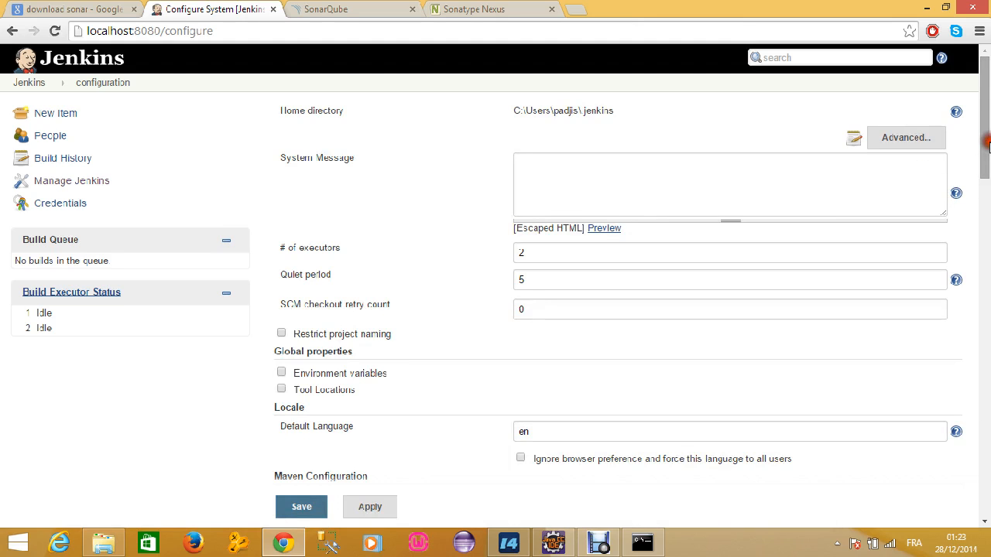
{"action": "scroll", "scroll_direction": "down", "scroll_amount": 3}
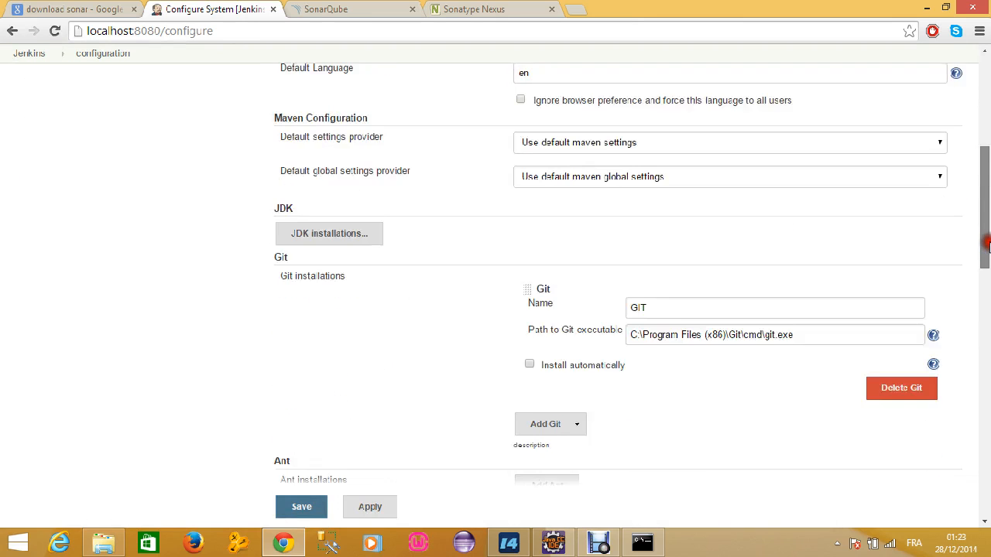
{"action": "scroll", "scroll_direction": "down", "scroll_amount": 3}
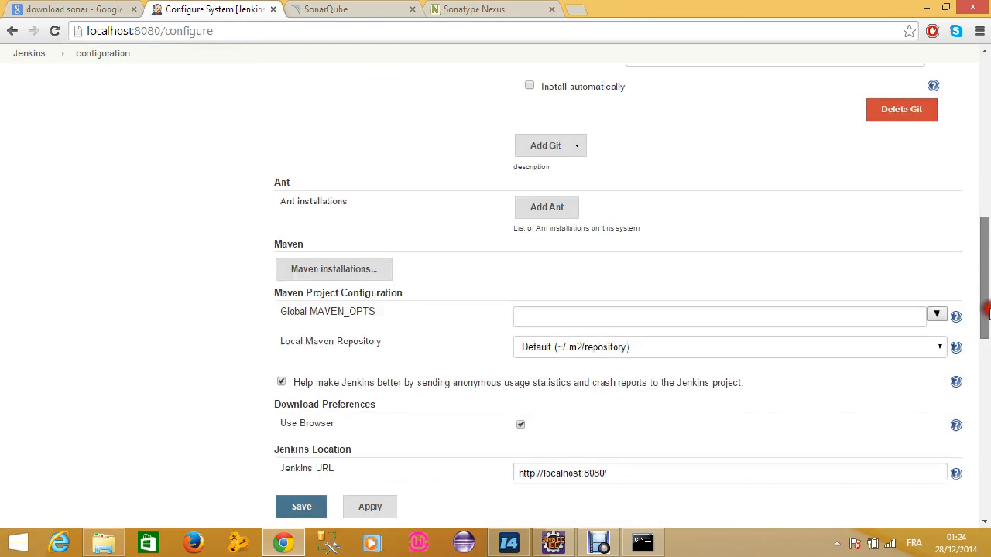
{"action": "scroll", "scroll_direction": "down", "scroll_amount": 3}
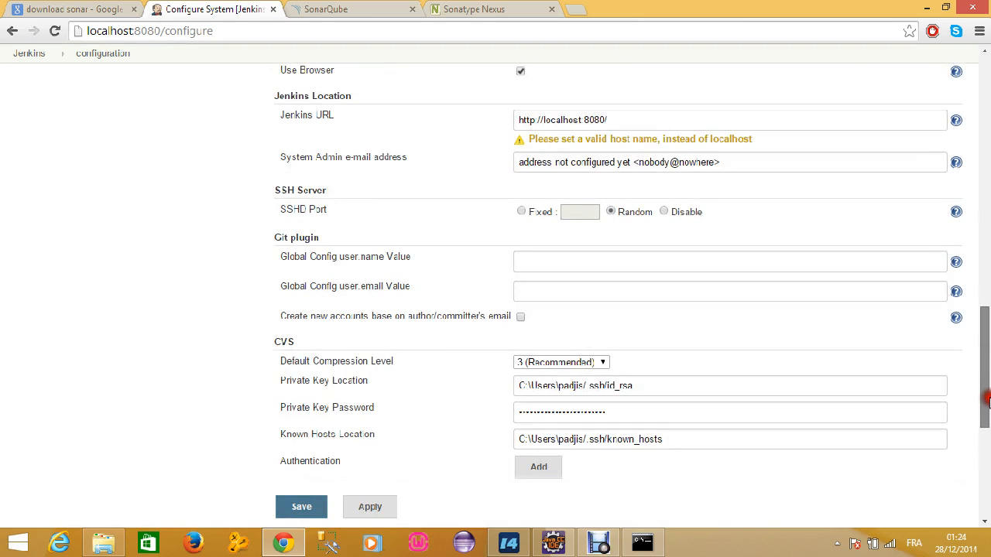
{"action": "scroll", "scroll_direction": "down", "scroll_amount": 3}
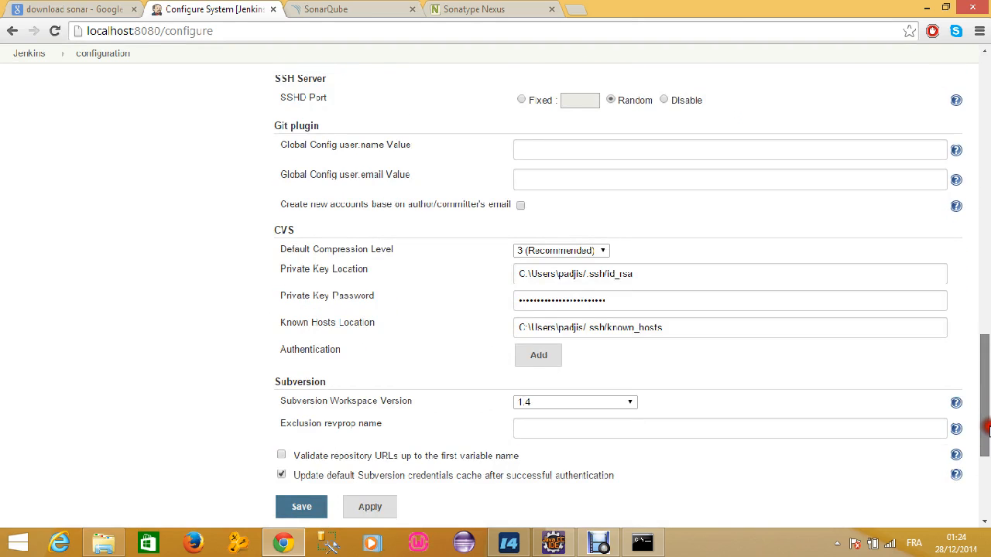
{"action": "scroll", "scroll_direction": "up", "scroll_amount": 3}
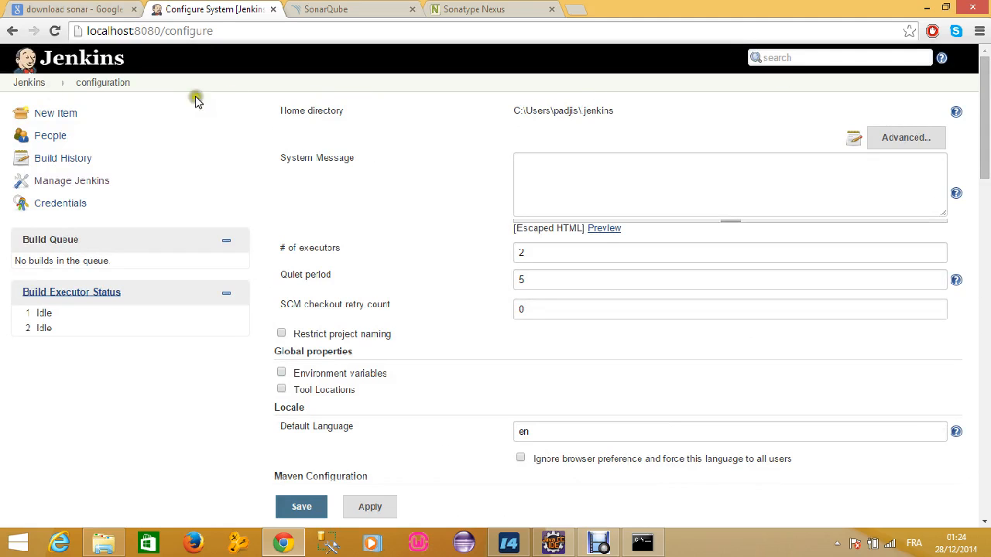
{"action": "left_click", "coordinate": [28, 82]}
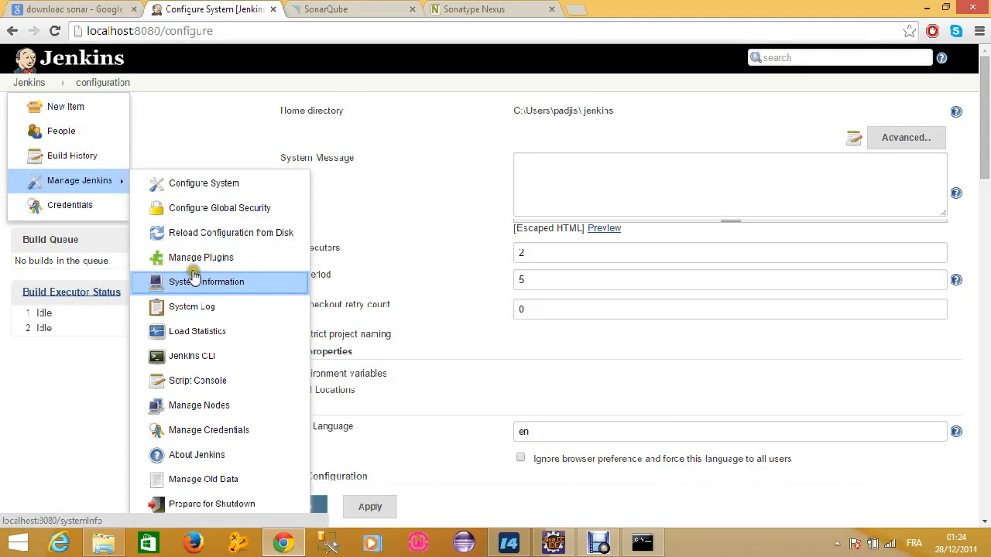
In the plugin manager's Available list, filter for the Sonar plugin.
{"action": "left_click", "coordinate": [201, 257]}
{"action": "type", "text": "sonar"}
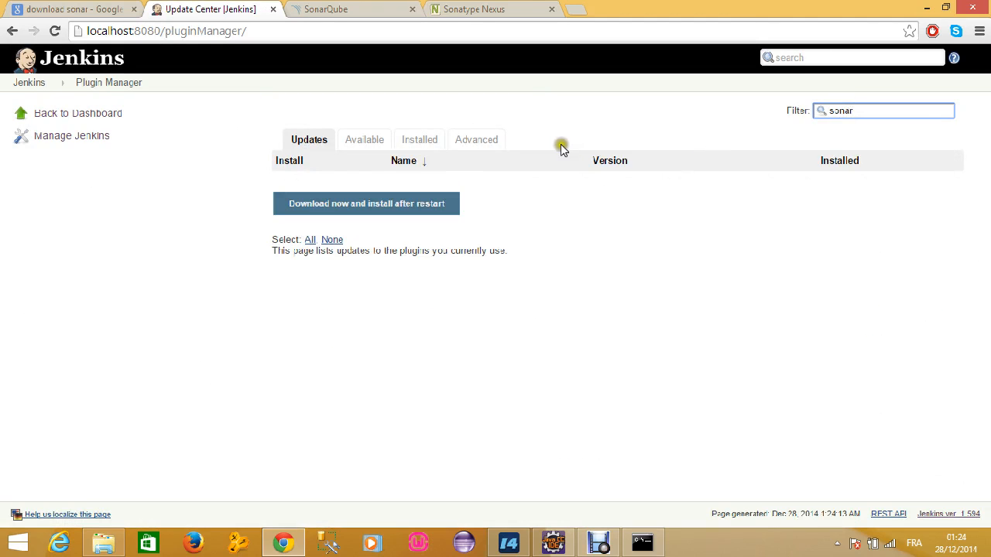
{"action": "left_click", "coordinate": [364, 140]}
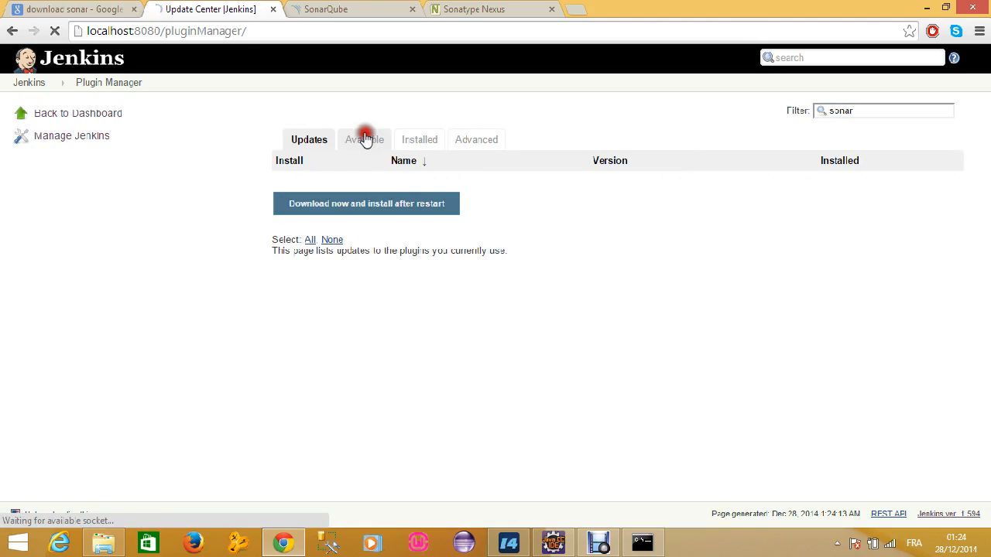
{"action": "left_click", "coordinate": [364, 140]}
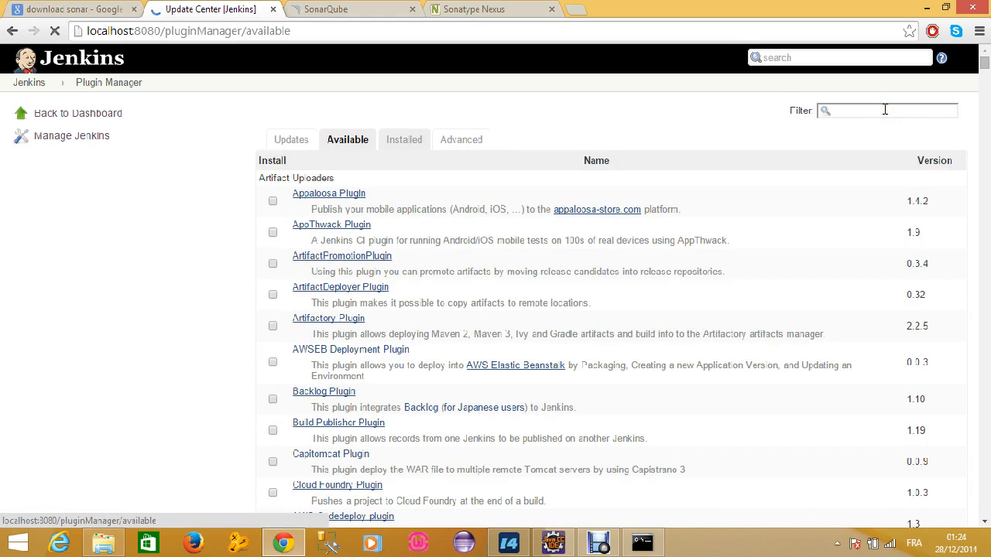
{"action": "type", "text": "si"}
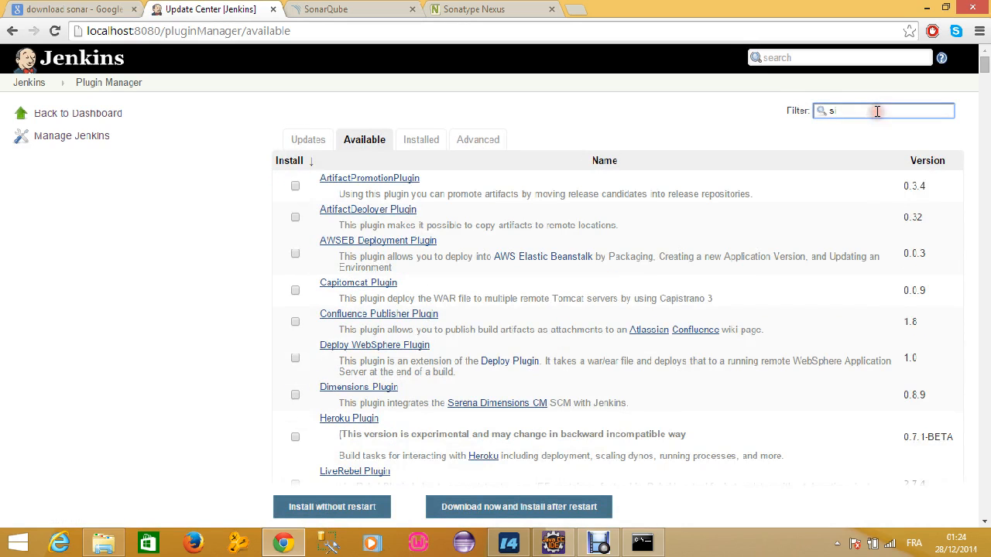
{"action": "type", "text": "on"}
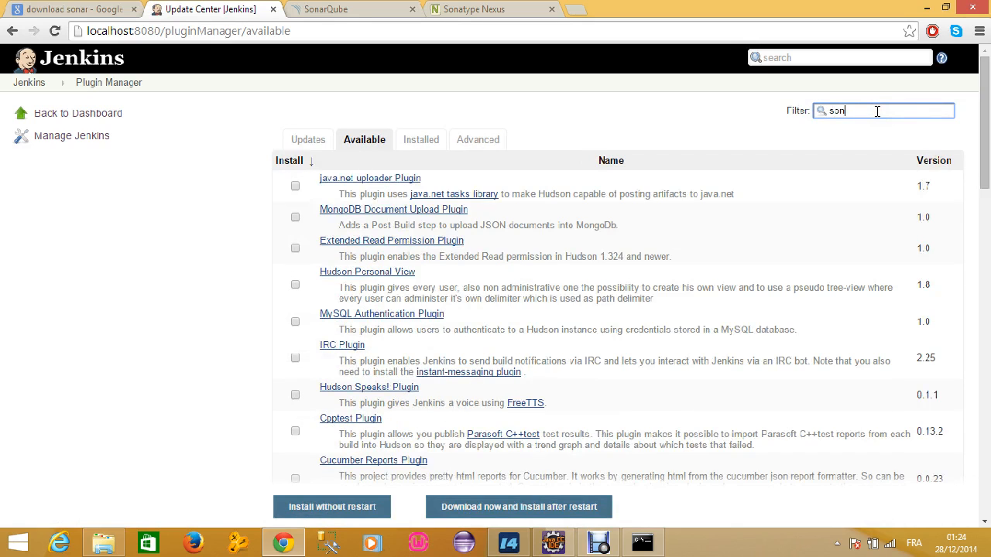
{"action": "type", "text": "ar"}
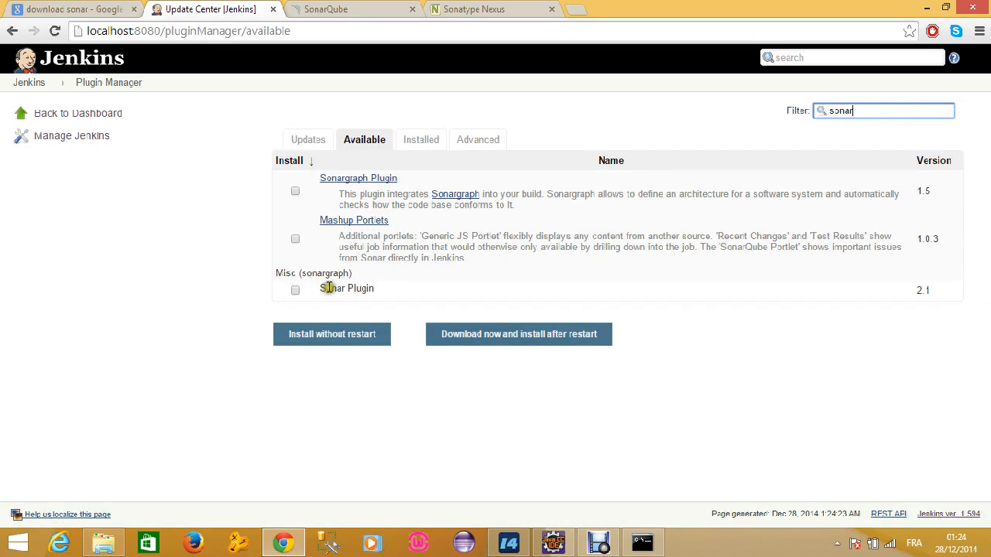
Install the Sonar Plugin without restart and wait for its status to reach Success.
{"action": "left_click", "coordinate": [294, 290]}
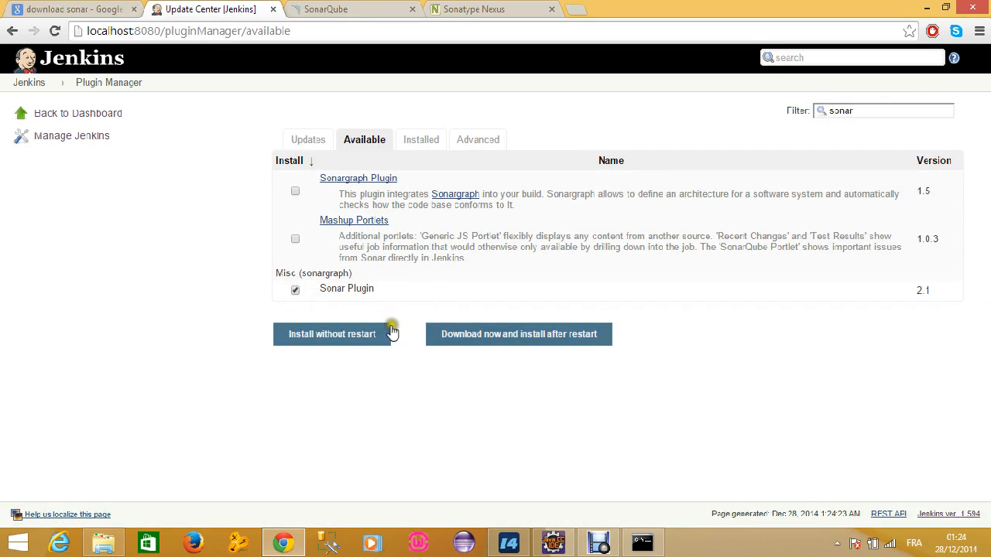
{"action": "left_click", "coordinate": [332, 334]}
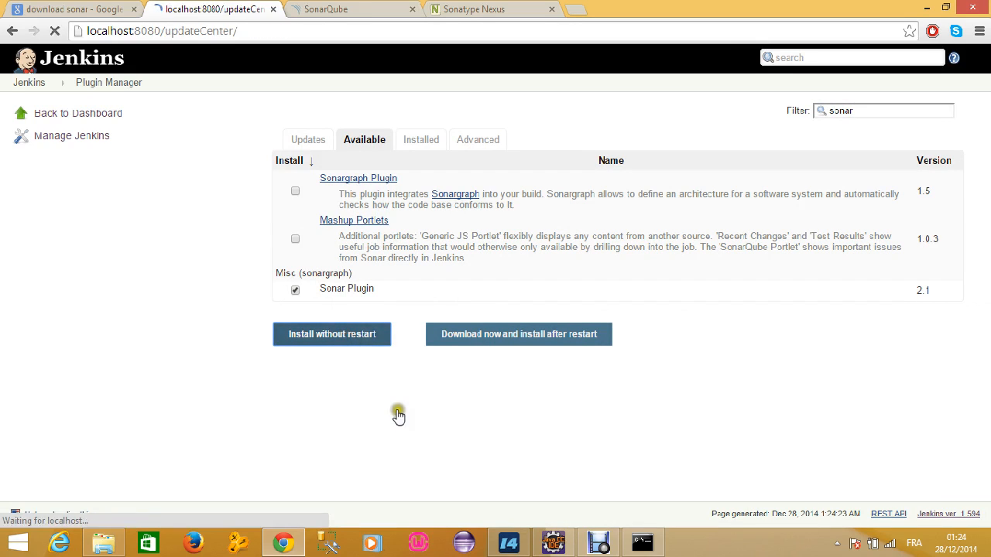
{"action": "left_click", "coordinate": [331, 335]}
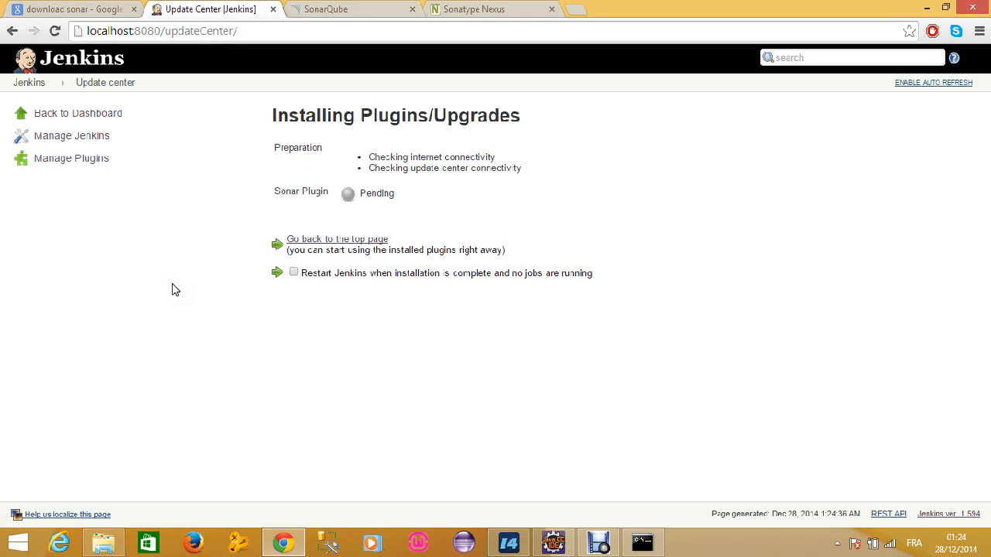
{"action": "mouse_move", "coordinate": [248, 192]}
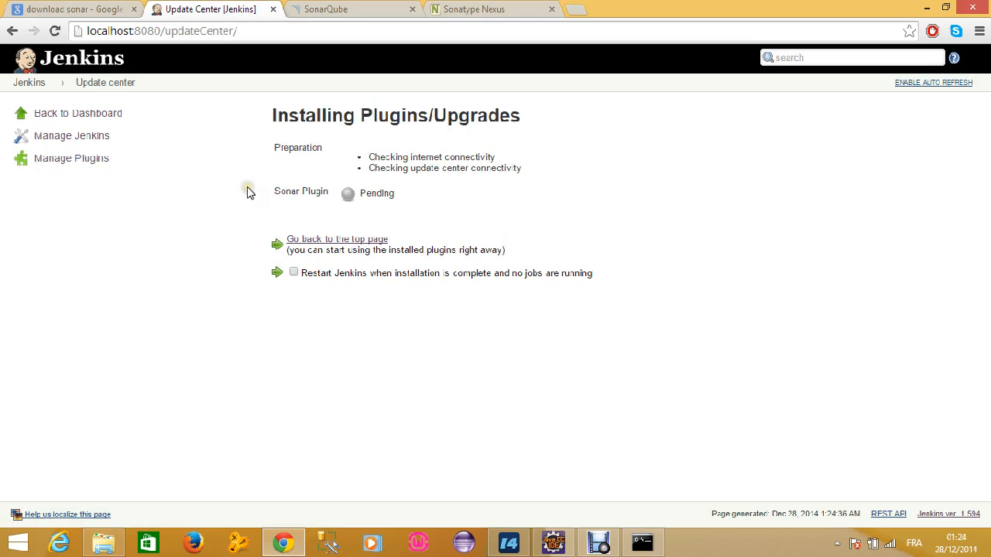
{"action": "mouse_move", "coordinate": [537, 335]}
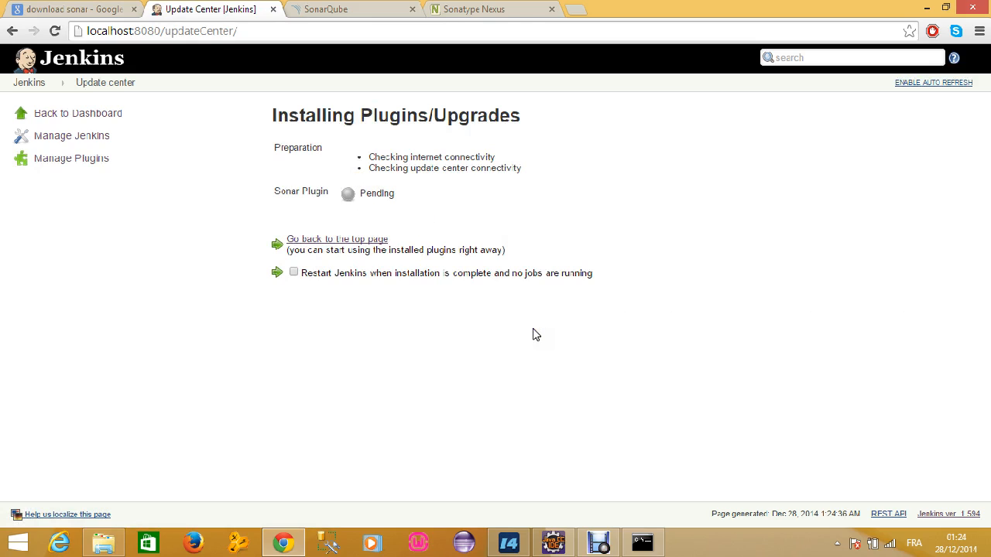
{"action": "mouse_move", "coordinate": [595, 530]}
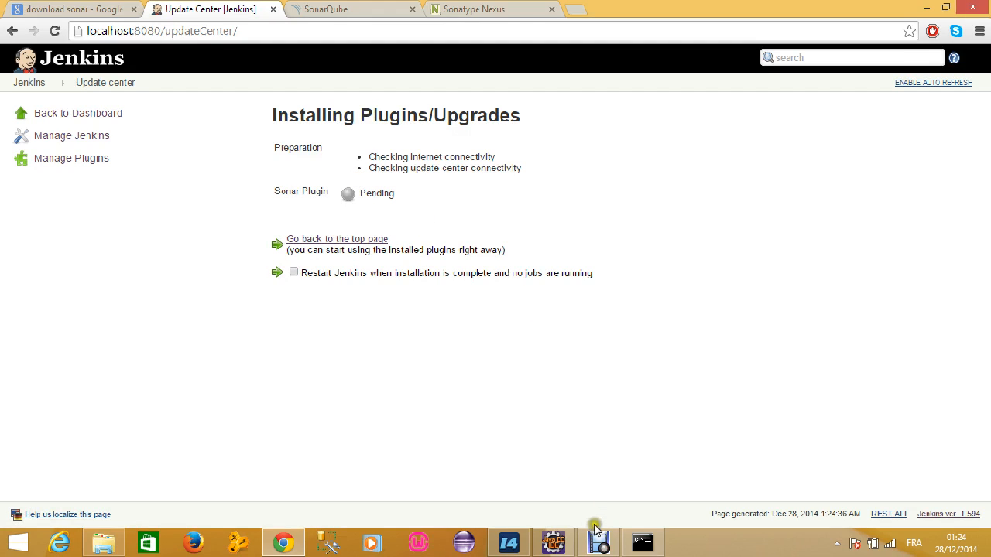
{"action": "mouse_move", "coordinate": [598, 542]}
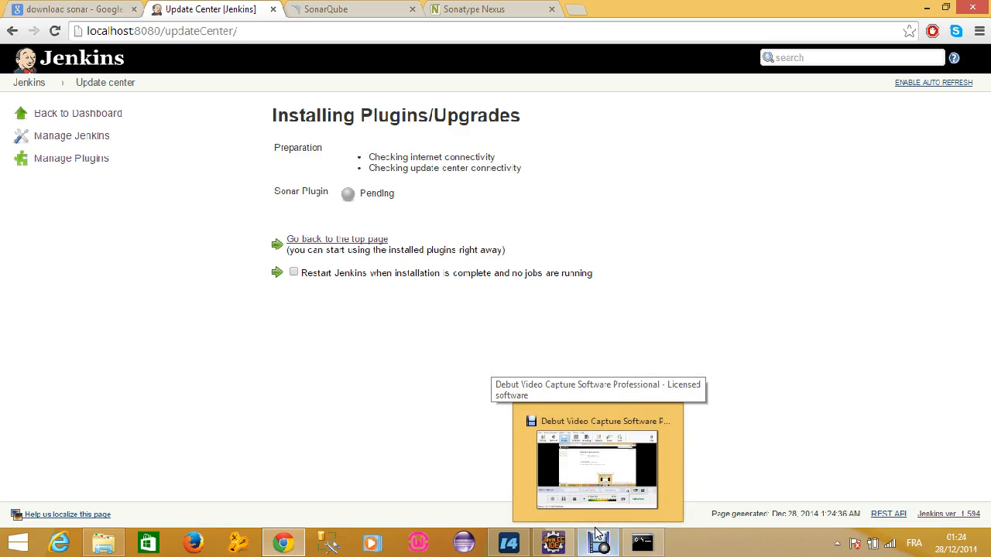
{"action": "mouse_move", "coordinate": [489, 434]}
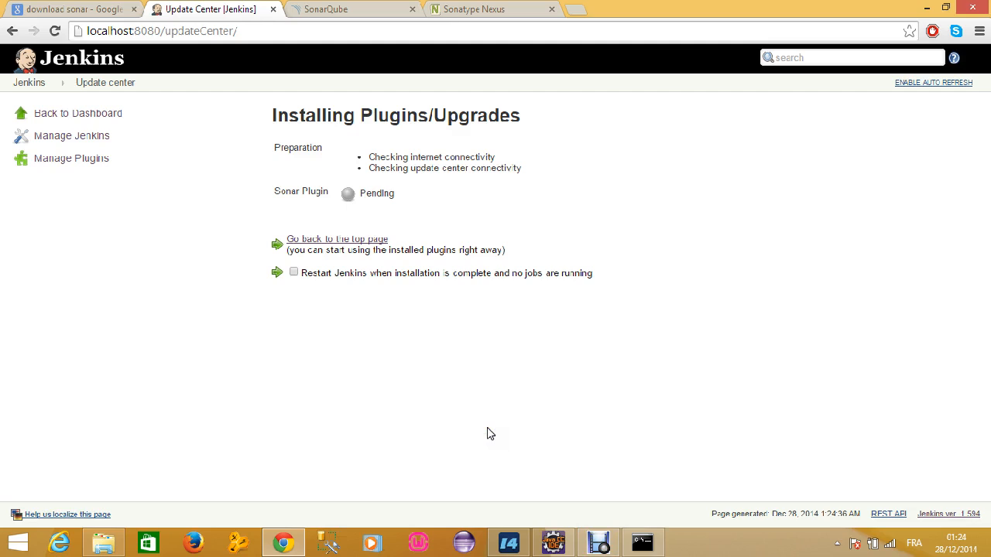
{"action": "mouse_move", "coordinate": [623, 521]}
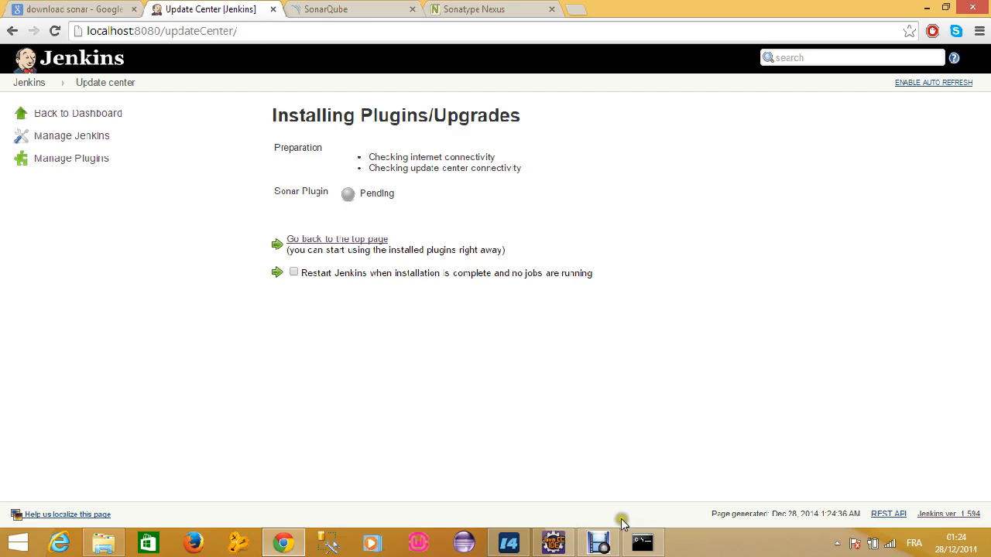
{"action": "mouse_move", "coordinate": [598, 542]}
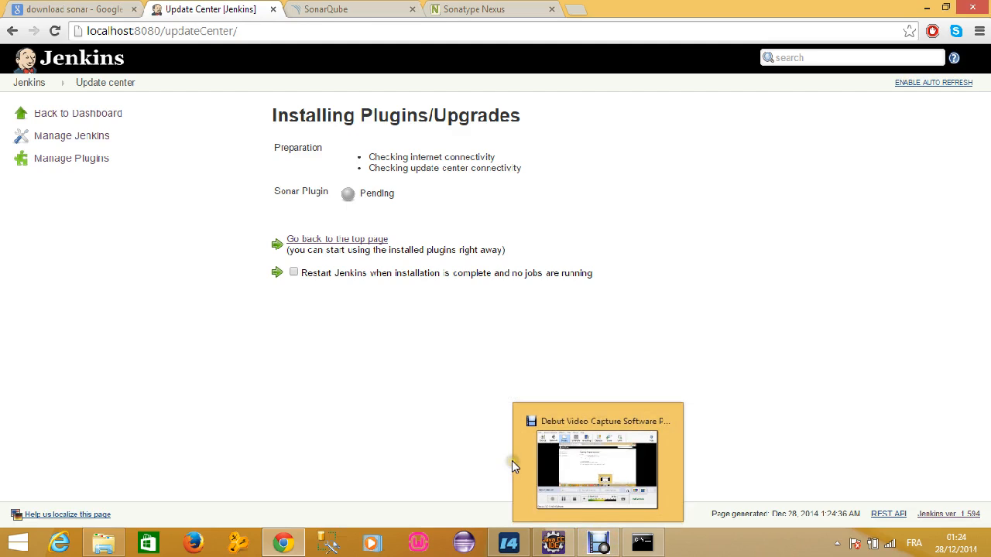
{"action": "mouse_move", "coordinate": [462, 313]}
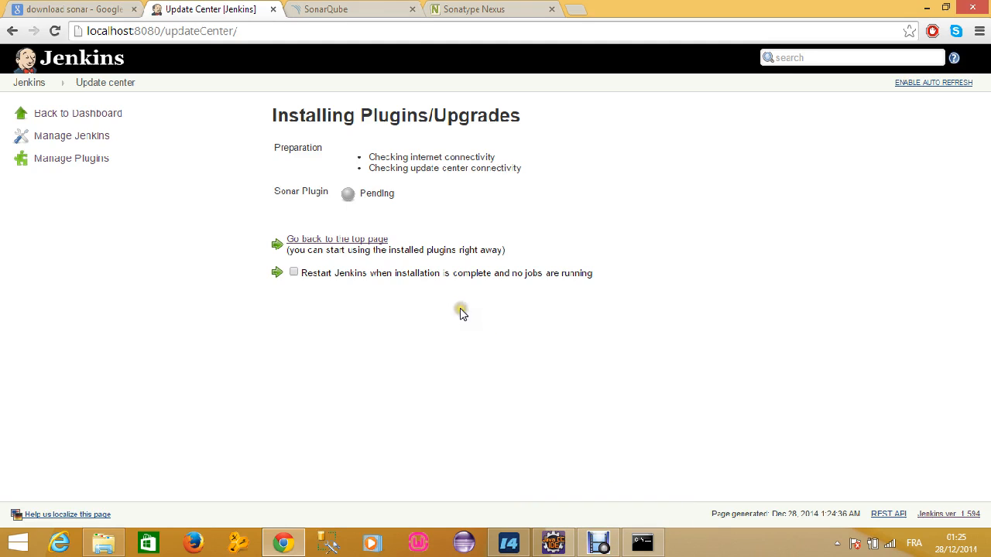
{"action": "mouse_move", "coordinate": [598, 418]}
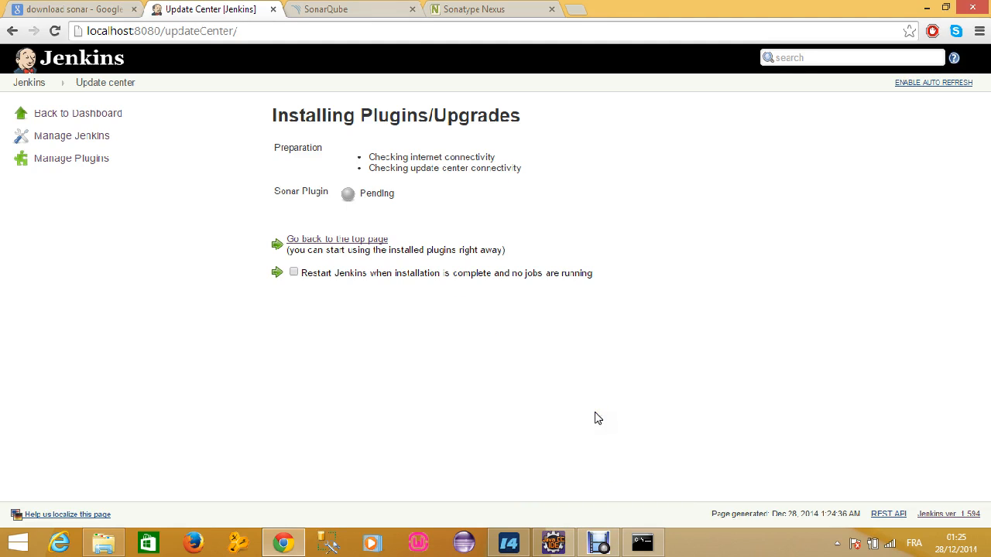
{"action": "mouse_move", "coordinate": [592, 444]}
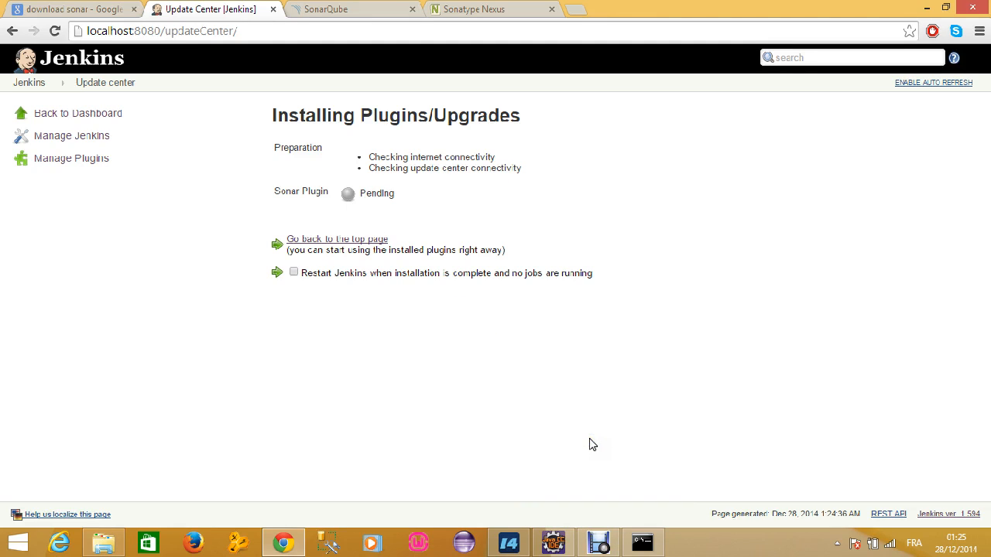
{"action": "mouse_move", "coordinate": [598, 525]}
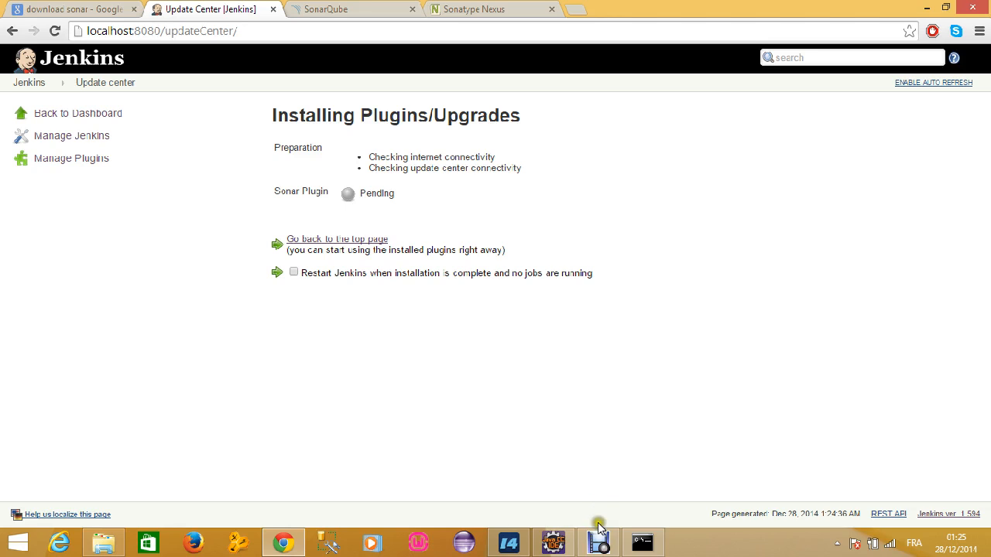
{"action": "left_click", "coordinate": [598, 542]}
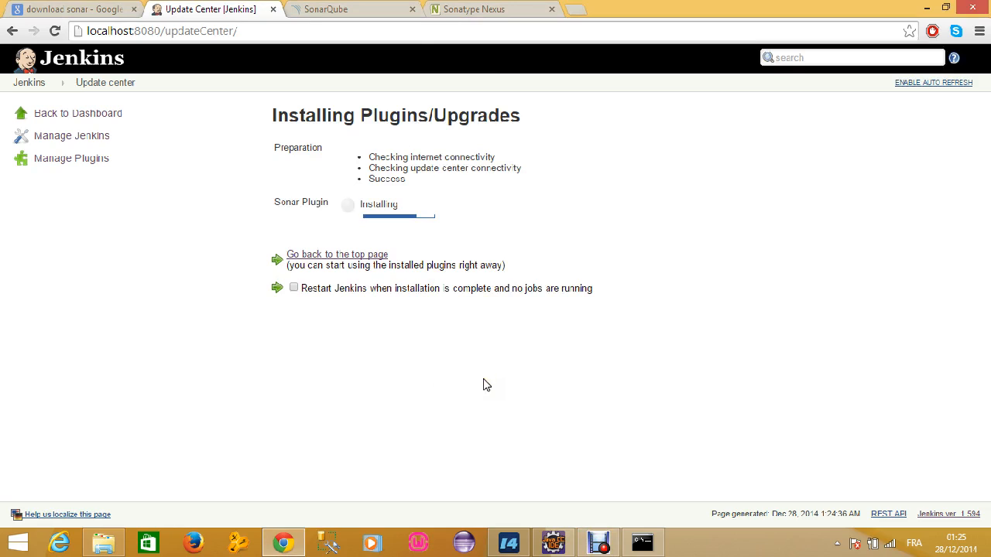
{"action": "mouse_move", "coordinate": [473, 372]}
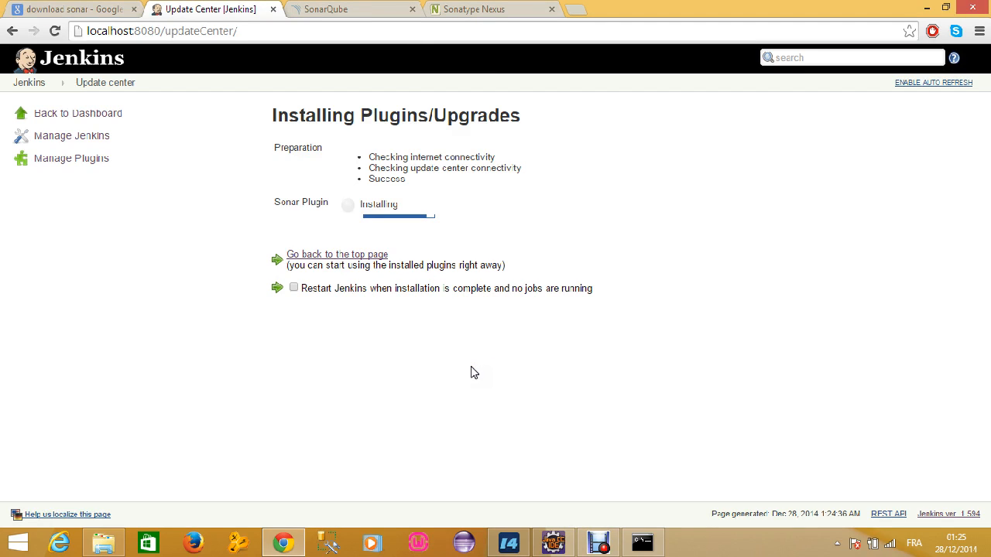
{"action": "mouse_move", "coordinate": [437, 356]}
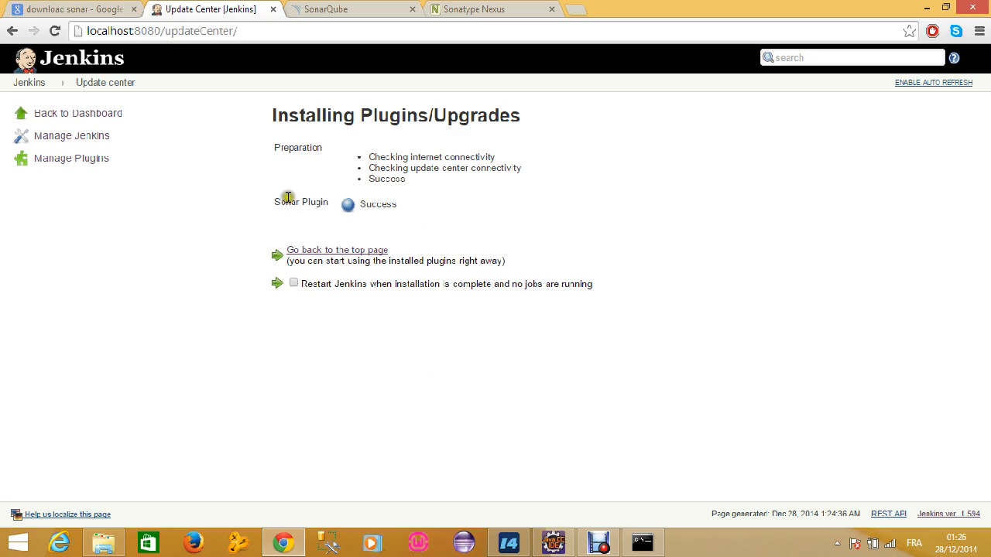
{"action": "mouse_move", "coordinate": [381, 204]}
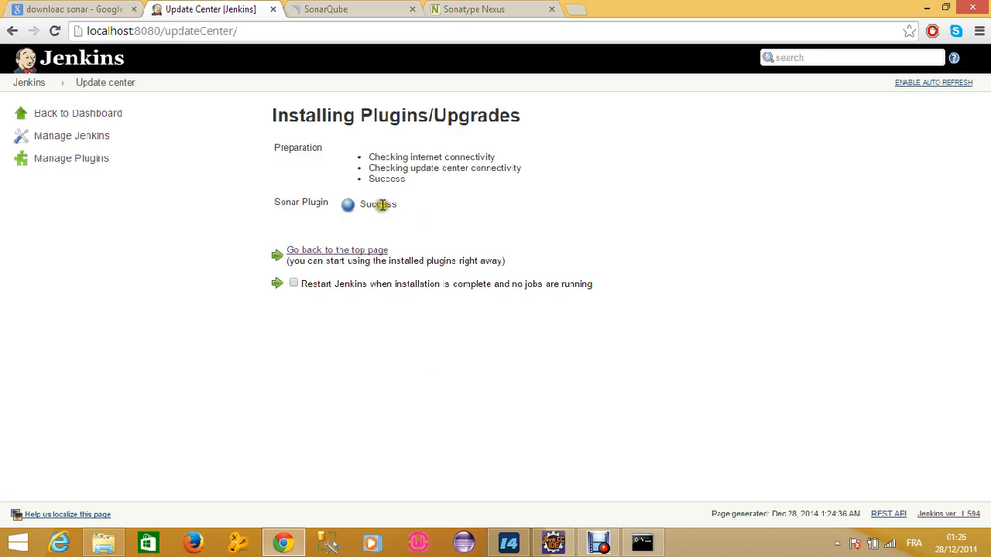
{"action": "mouse_move", "coordinate": [291, 203]}
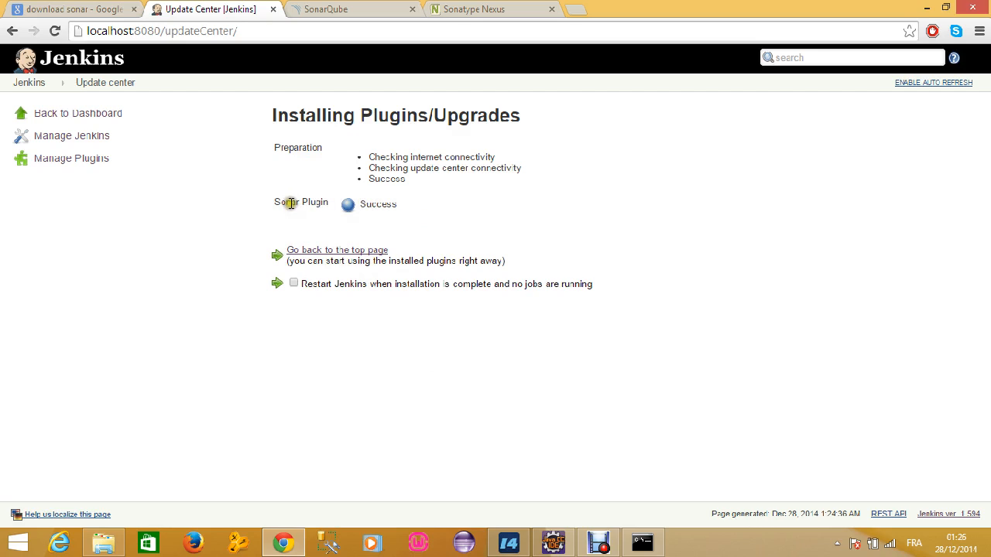
Reach Manage Jenkins from the dashboard, then switch to the sonarqube-4.3.2 folder window.
{"action": "left_click", "coordinate": [28, 82]}
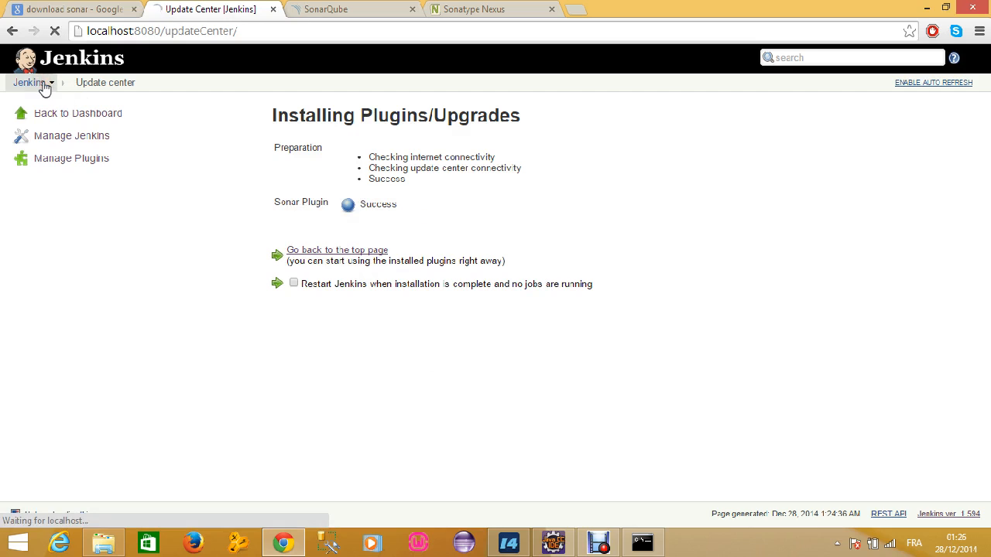
{"action": "left_click", "coordinate": [337, 249]}
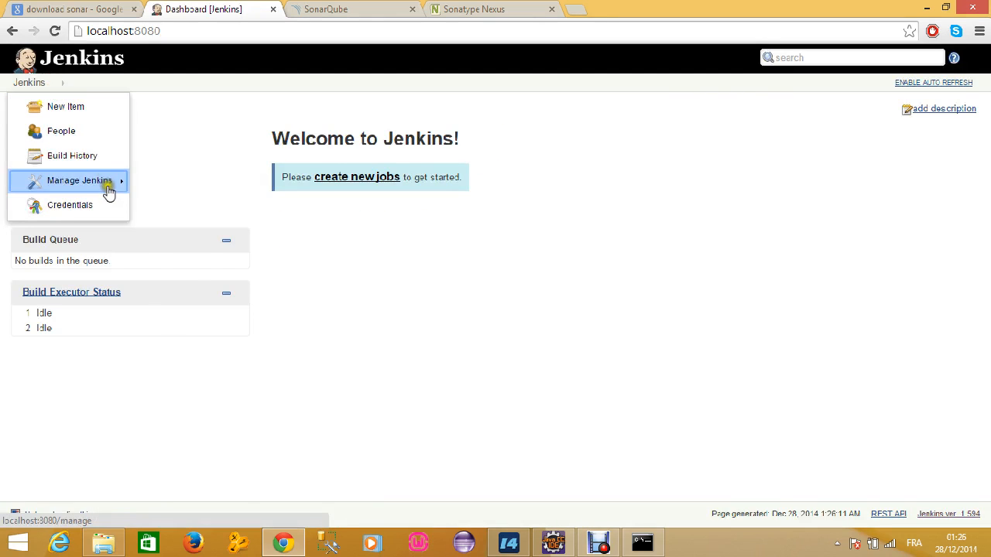
{"action": "left_click", "coordinate": [79, 179]}
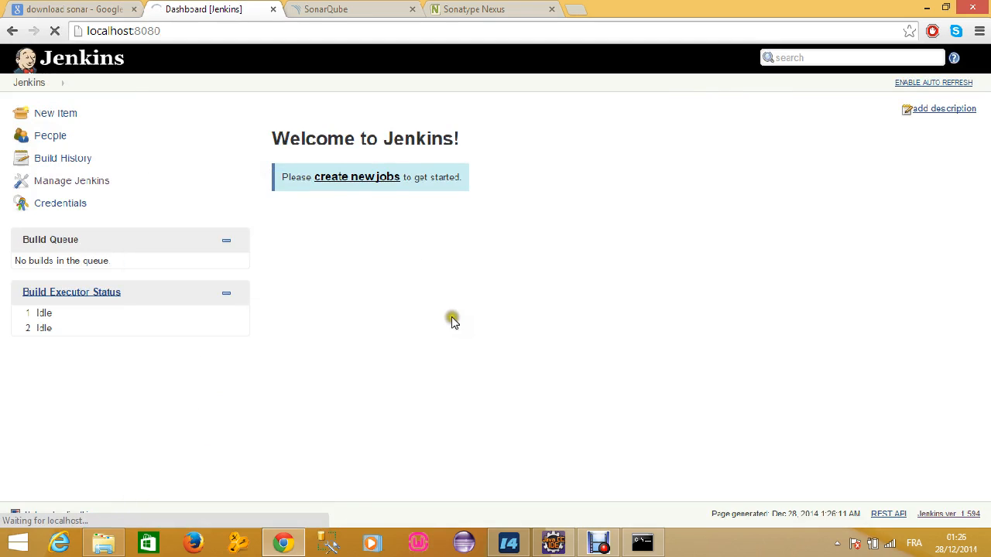
{"action": "mouse_move", "coordinate": [170, 468]}
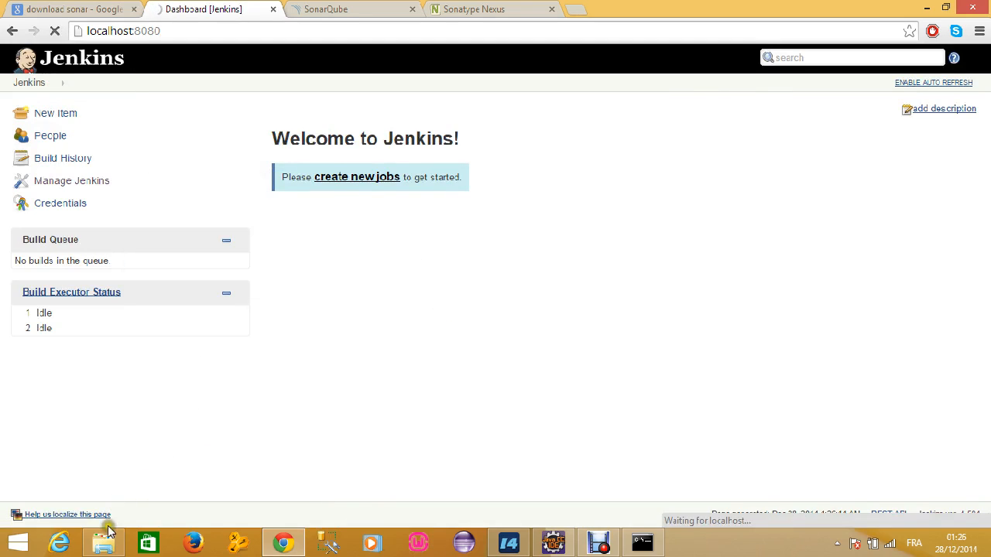
{"action": "left_click", "coordinate": [103, 542]}
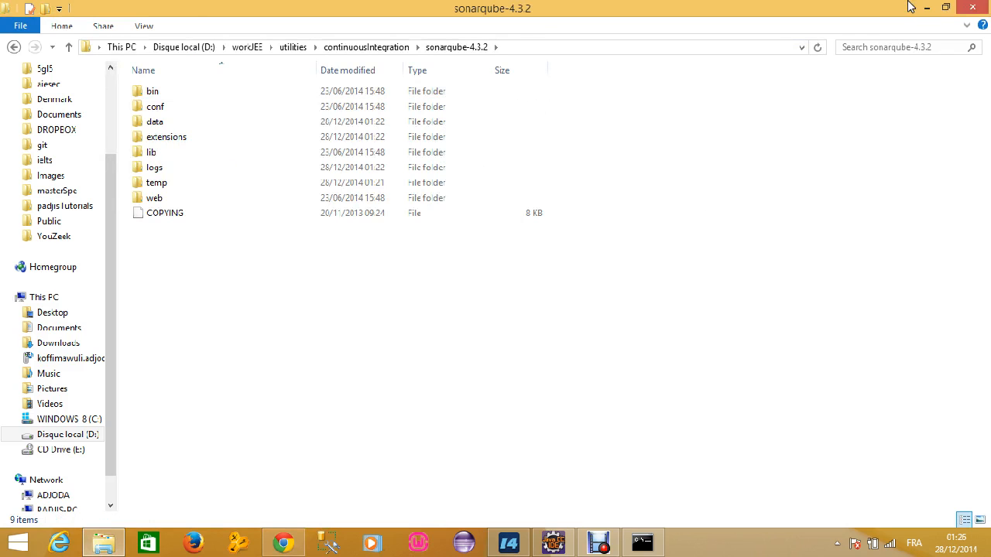
In Configure System, add a new Sonar Runner installation named 'Sonar'.
{"action": "left_click", "coordinate": [282, 542]}
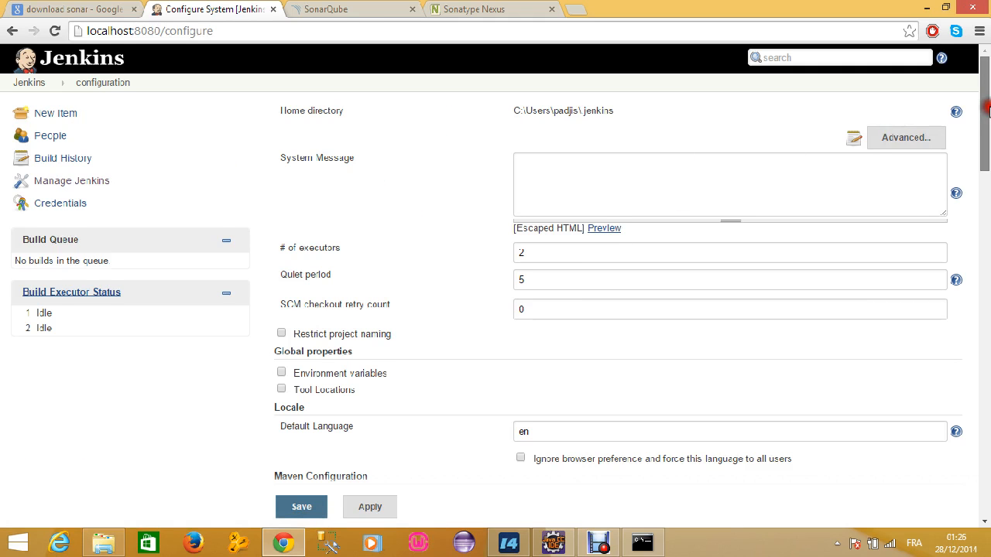
{"action": "scroll", "scroll_direction": "down", "scroll_amount": 3}
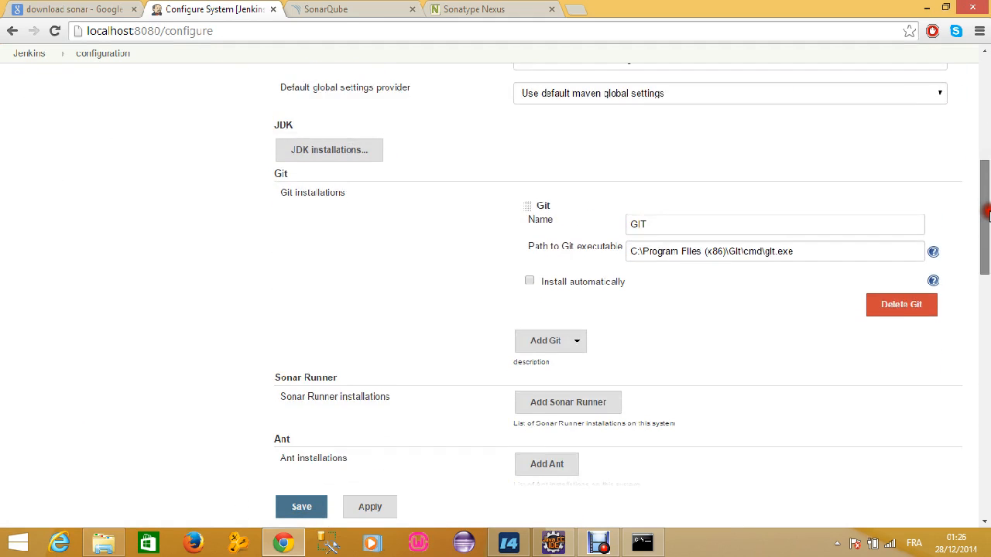
{"action": "scroll", "scroll_direction": "down", "scroll_amount": 3}
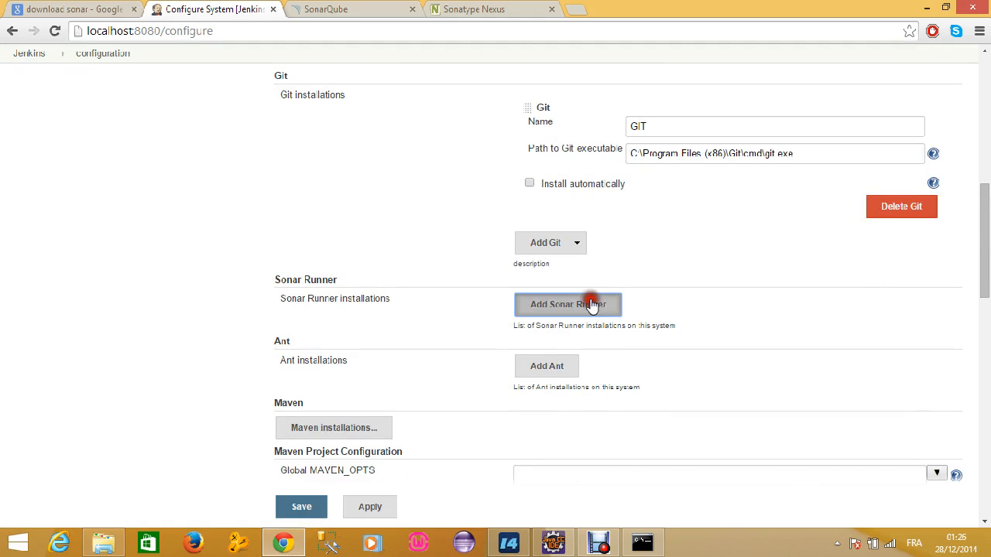
{"action": "left_click", "coordinate": [566, 303]}
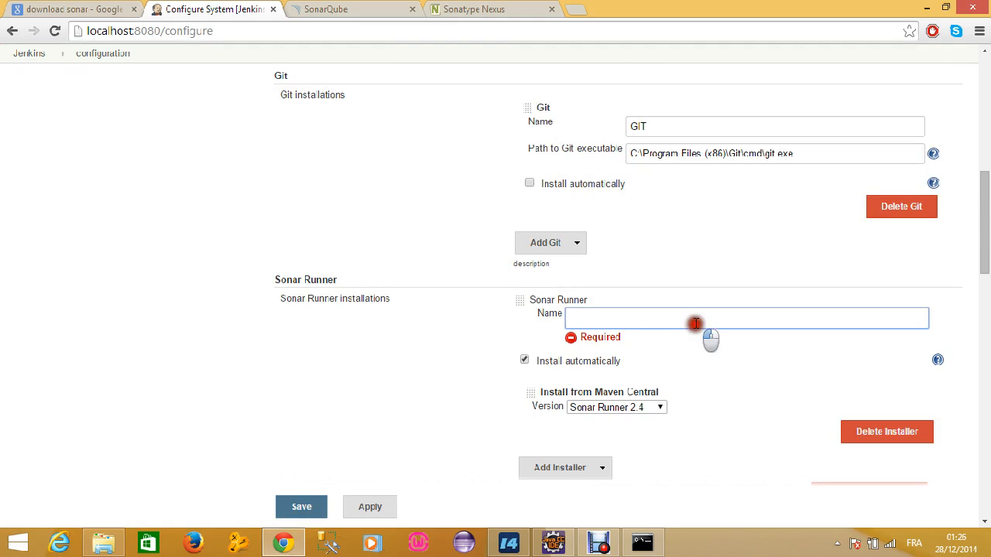
{"action": "type", "text": "Sonar"}
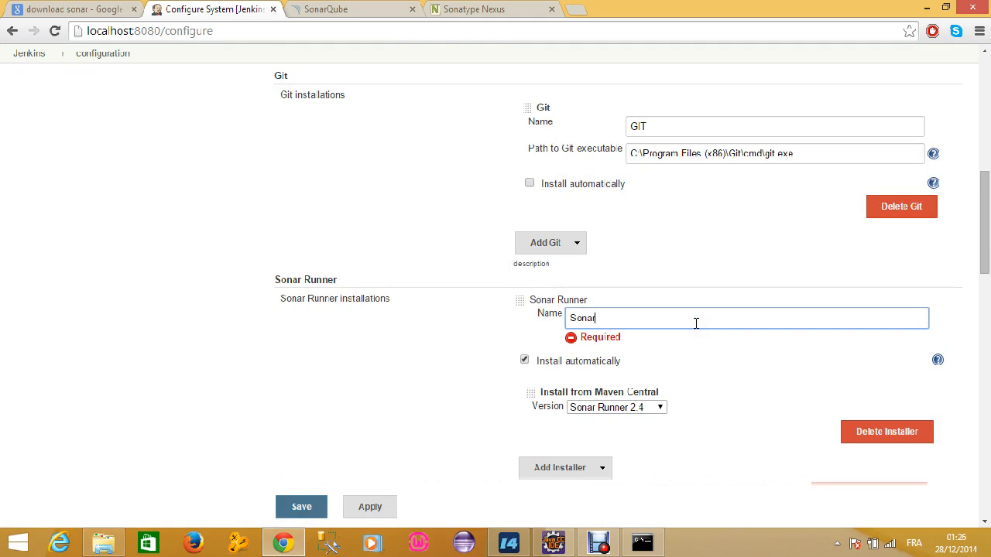
{"action": "mouse_move", "coordinate": [615, 318]}
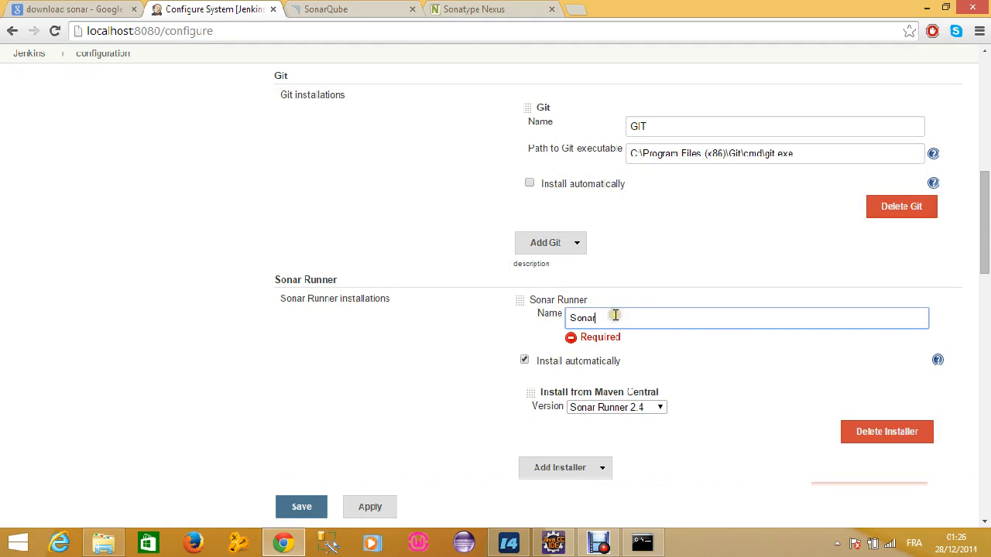
Disable automatic install and set SONAR_RUNNER_HOME to D:\workJEE\utilities\continuousIntegration\sonarqube-4.3.2.
{"action": "scroll", "scroll_direction": "down", "scroll_amount": 3}
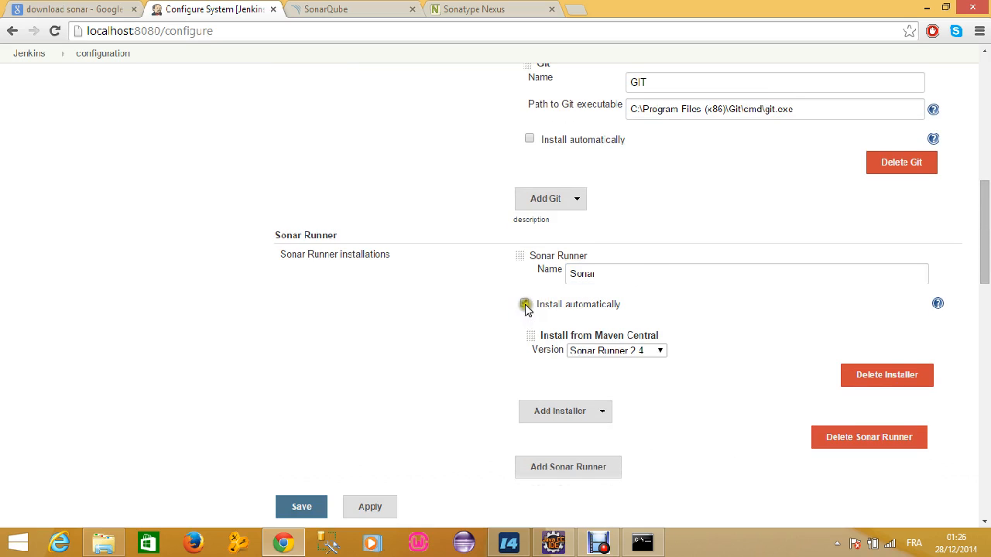
{"action": "left_click", "coordinate": [525, 303]}
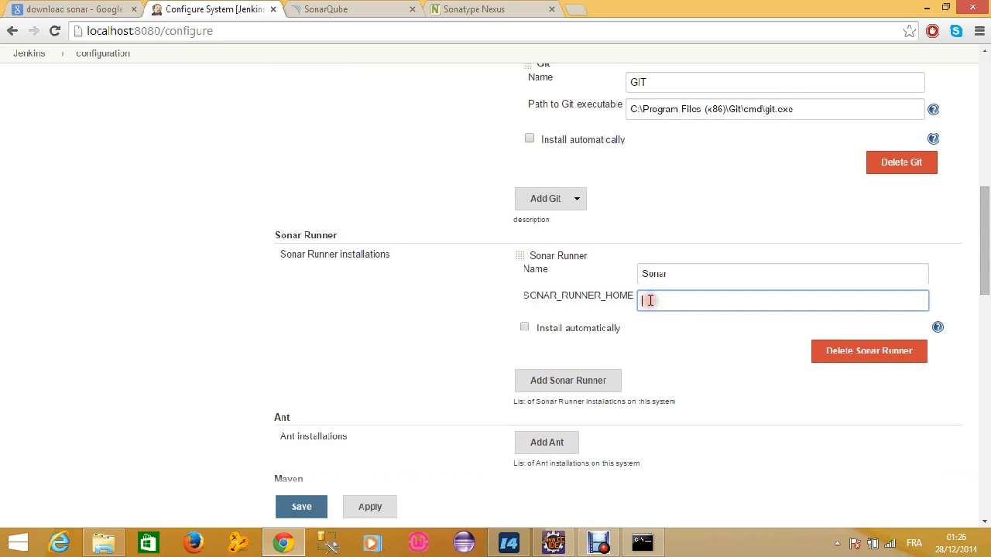
{"action": "type", "text": "D:\\workJEE\\utilities\\continuousIntegration\\sonarqube-4.3.2"}
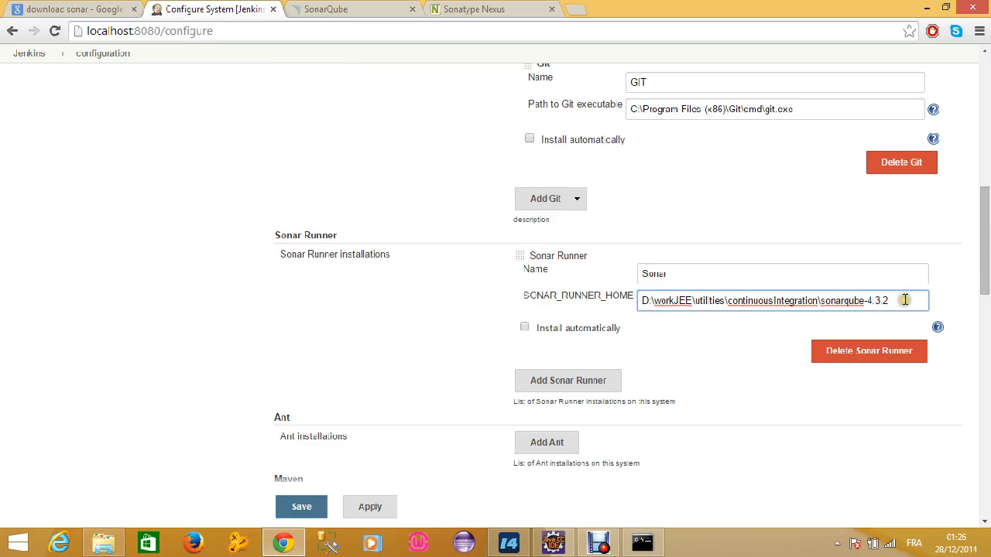
{"action": "triple_click", "coordinate": [774, 300]}
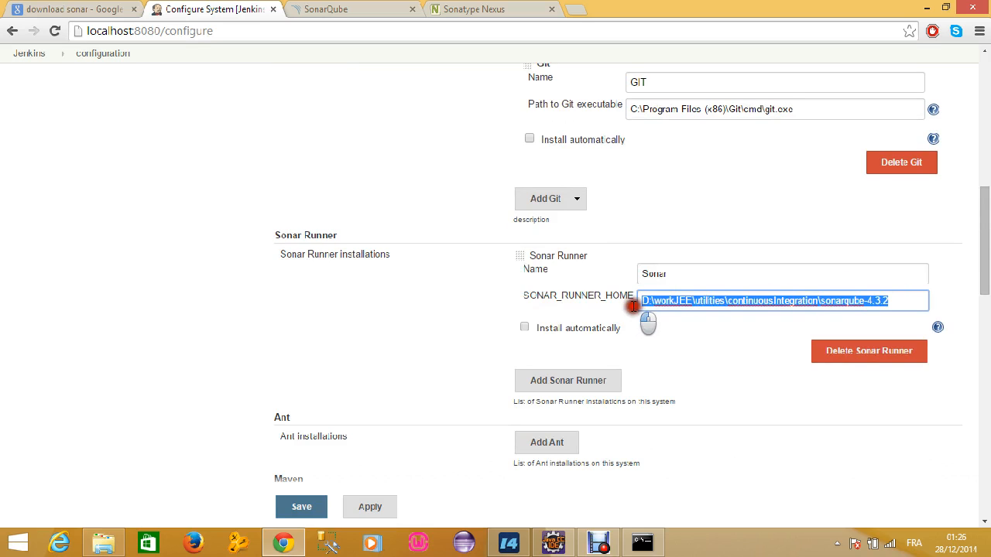
{"action": "left_click", "coordinate": [899, 301]}
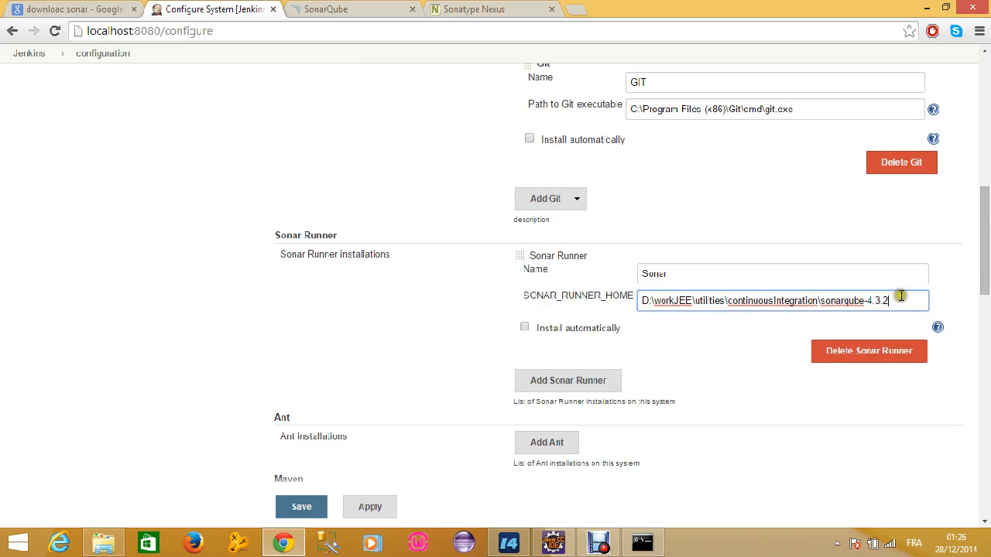
{"action": "scroll", "scroll_direction": "down", "scroll_amount": 3}
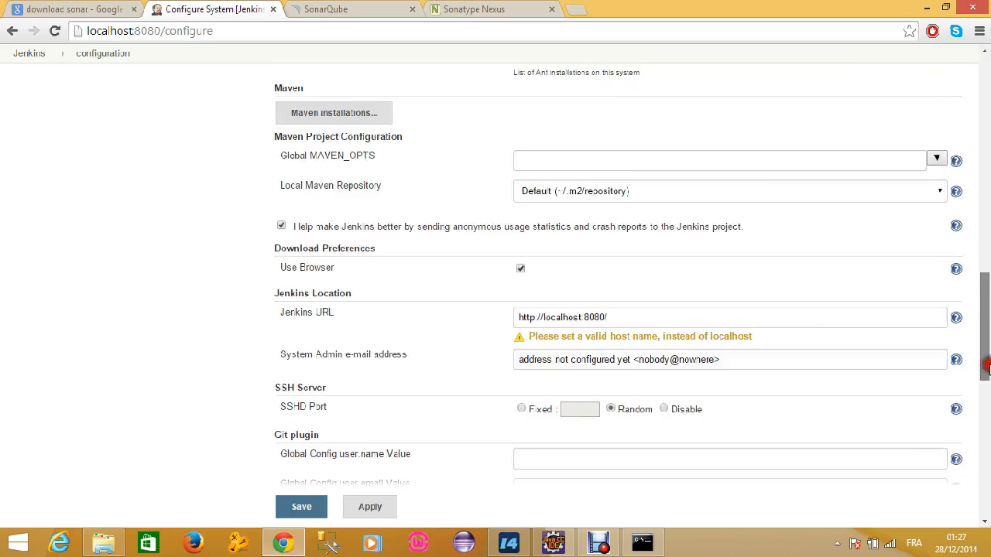
{"action": "scroll", "scroll_direction": "down", "scroll_amount": 3}
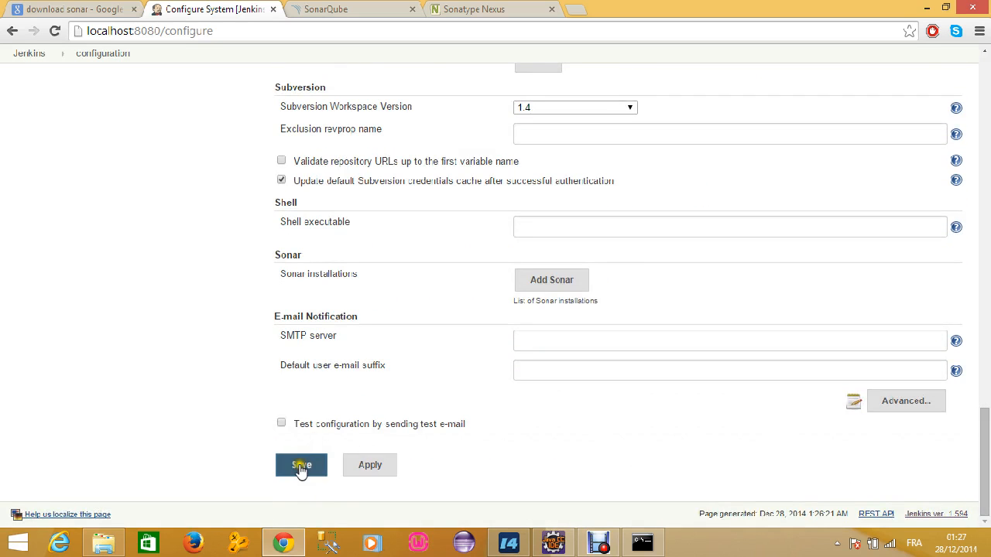
Save the system configuration, returning to the Jenkins dashboard.
{"action": "left_click", "coordinate": [300, 465]}
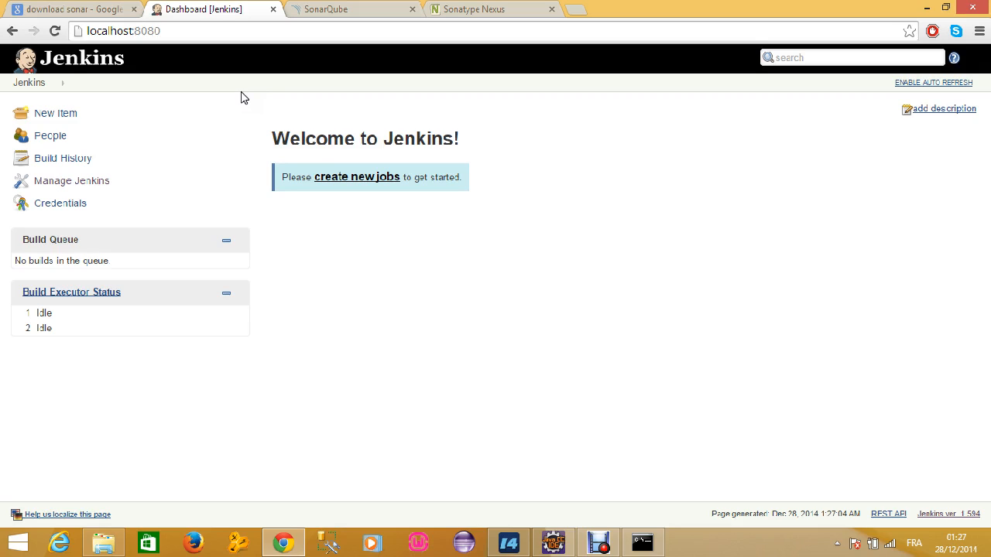
{"action": "mouse_move", "coordinate": [314, 37]}
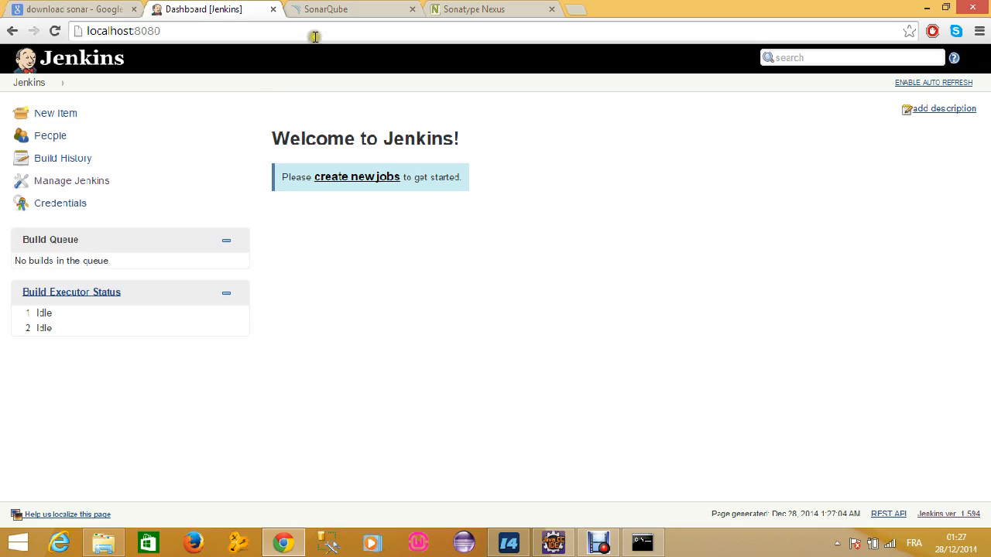
{"action": "mouse_move", "coordinate": [291, 37]}
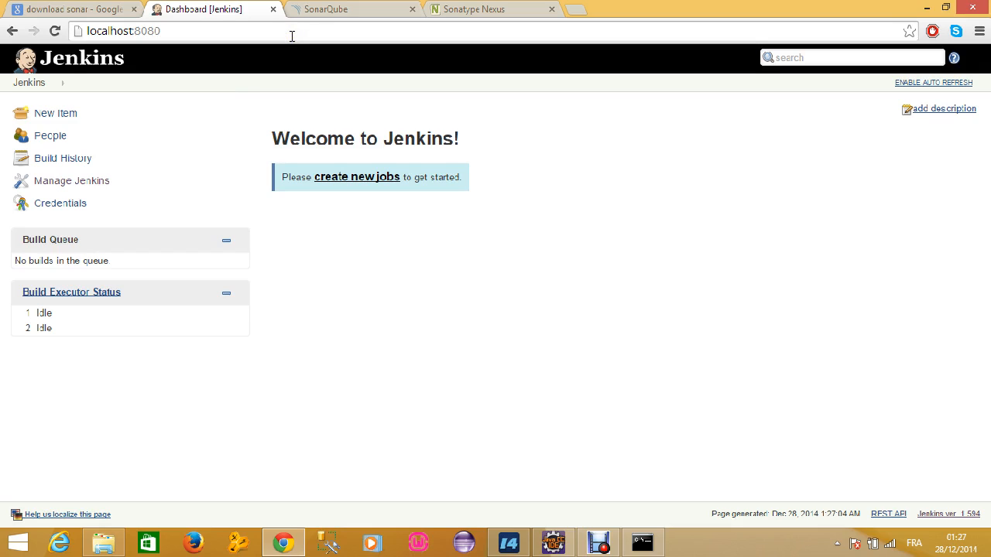